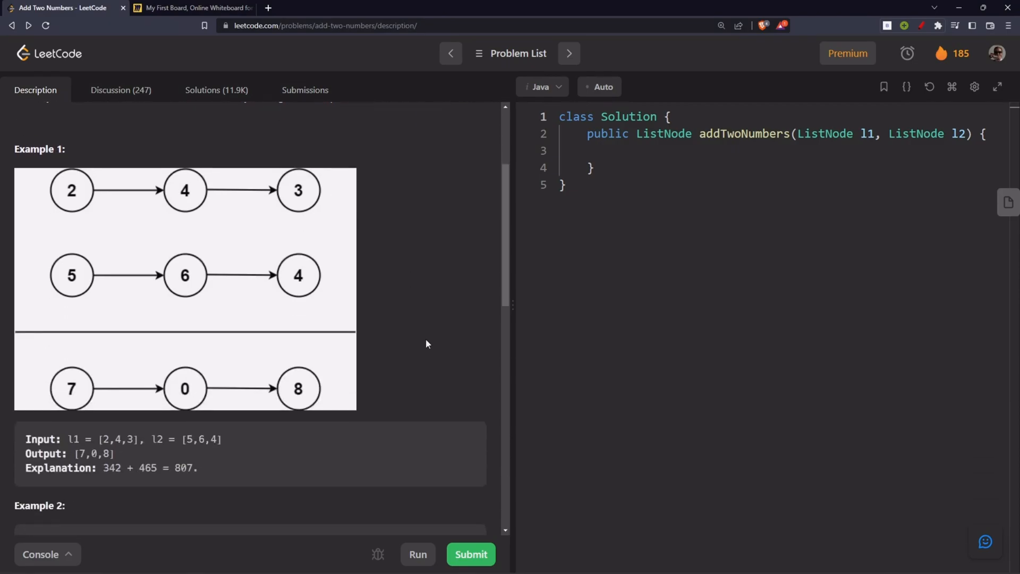
Read through the Add Two Numbers description and Example 1, then switch to the My First Board whiteboard
scroll("down", 3)
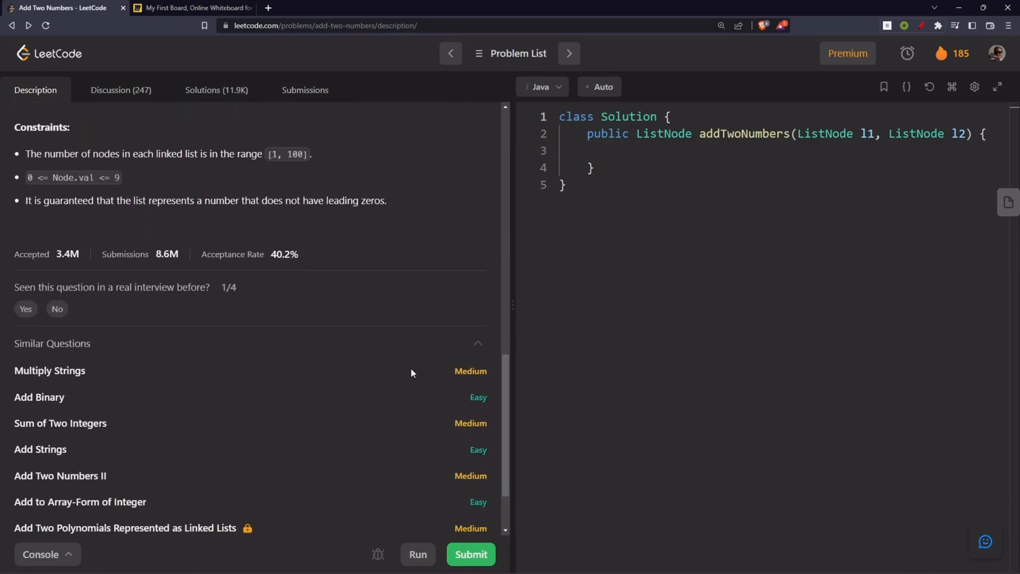
scroll("down", 3)
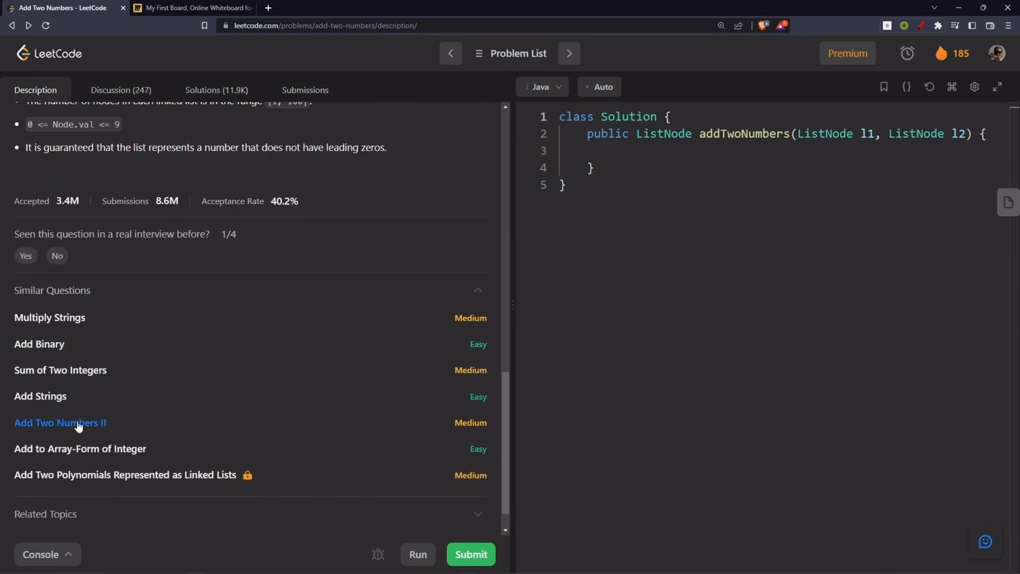
scroll("up", 3)
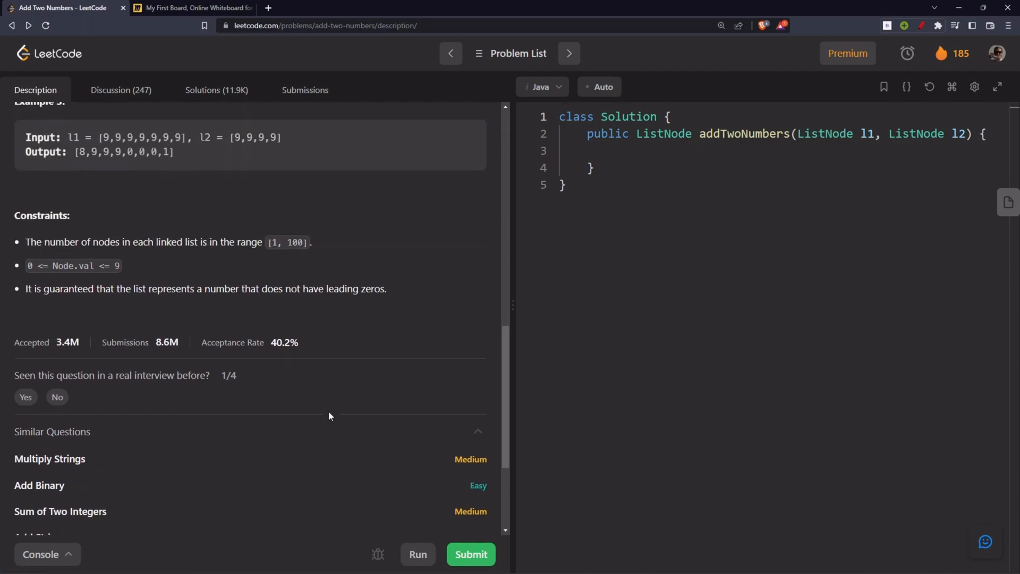
scroll("up", 3)
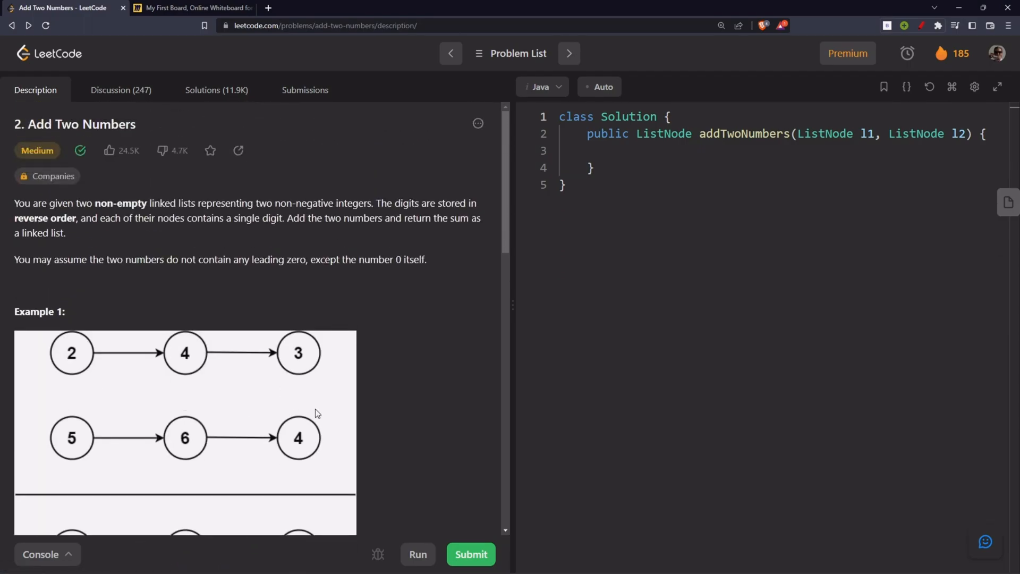
mouse_move(354, 320)
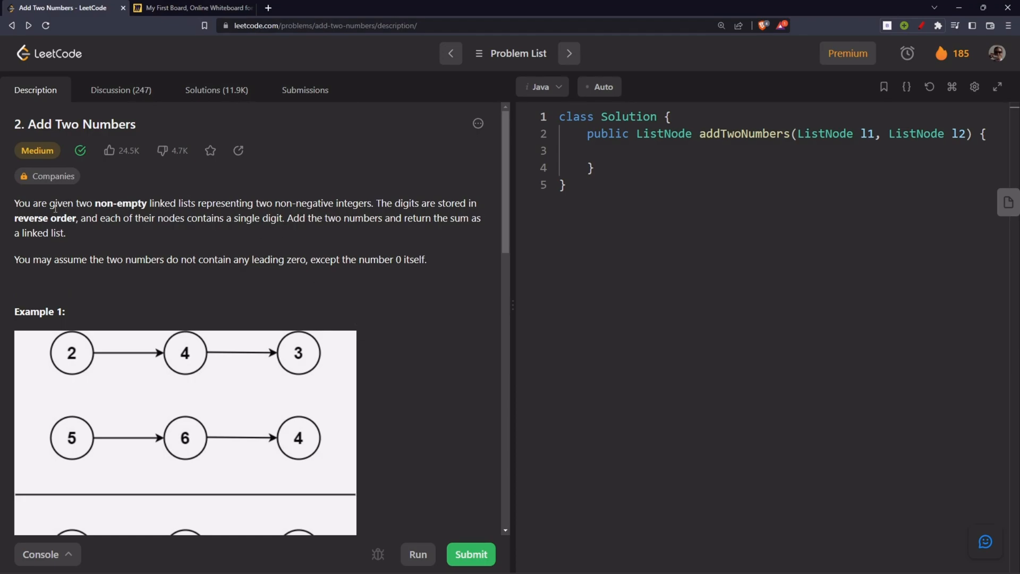
mouse_move(172, 215)
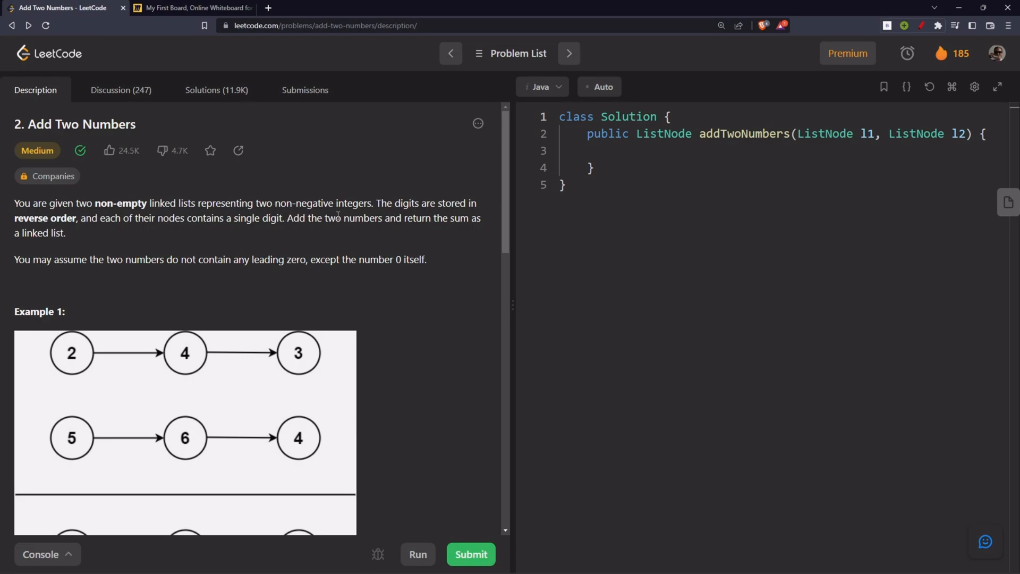
mouse_move(264, 234)
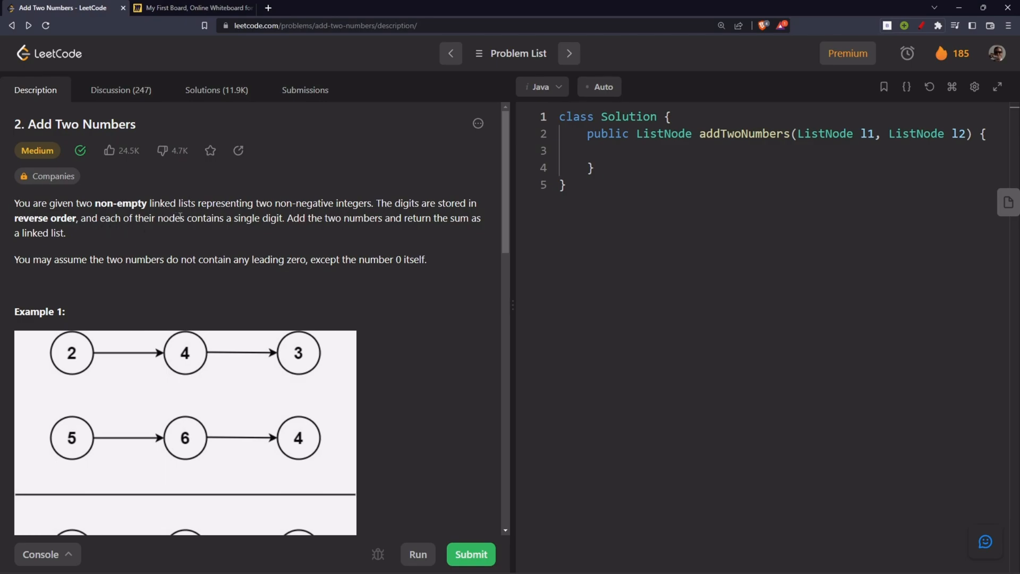
mouse_move(305, 229)
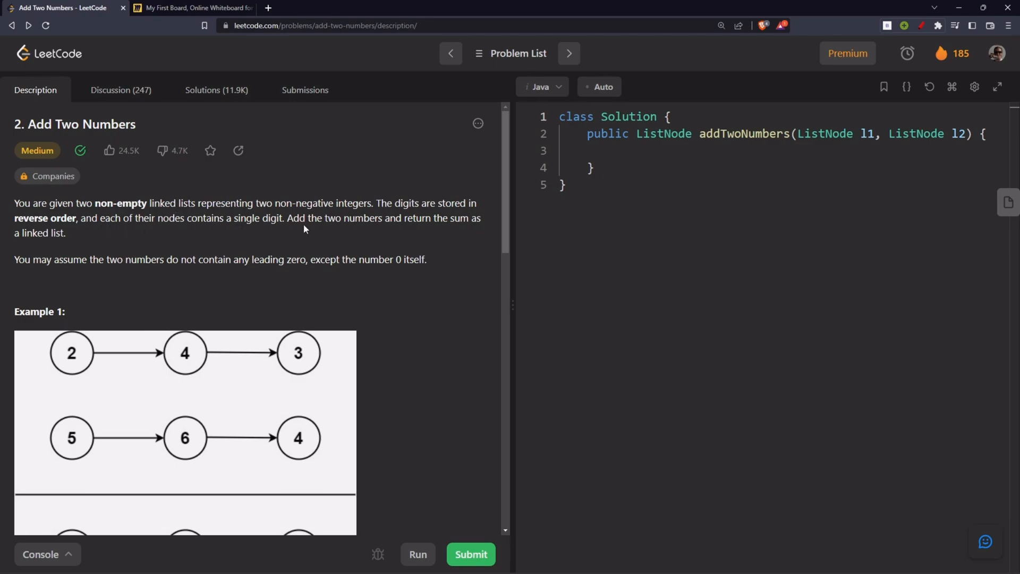
mouse_move(74, 247)
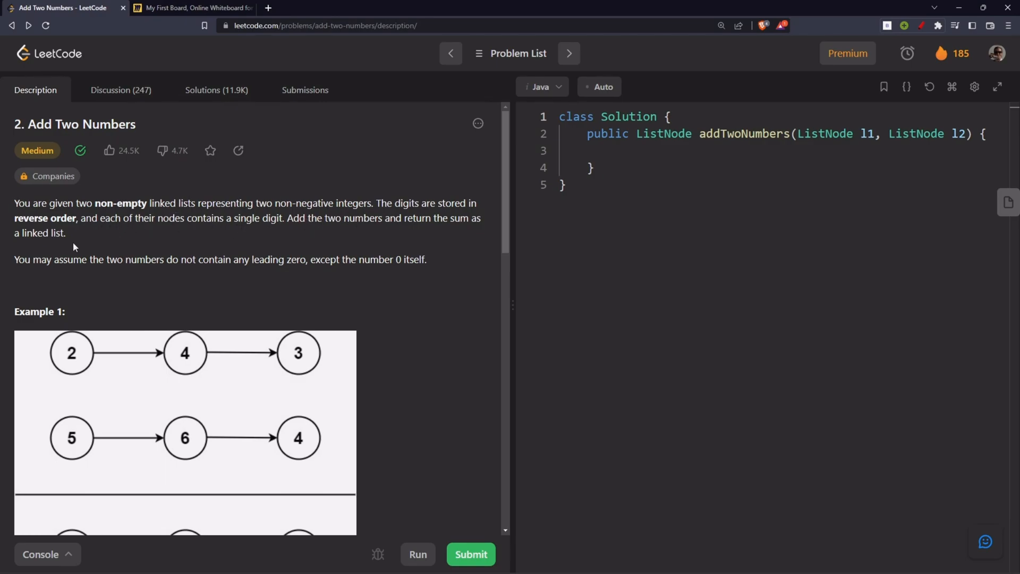
mouse_move(169, 264)
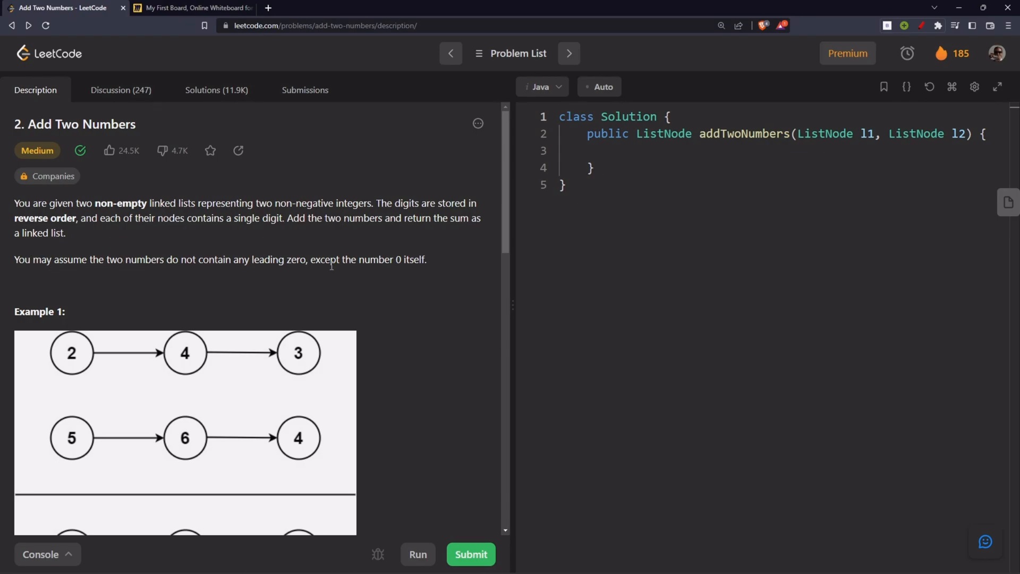
scroll("down", 3)
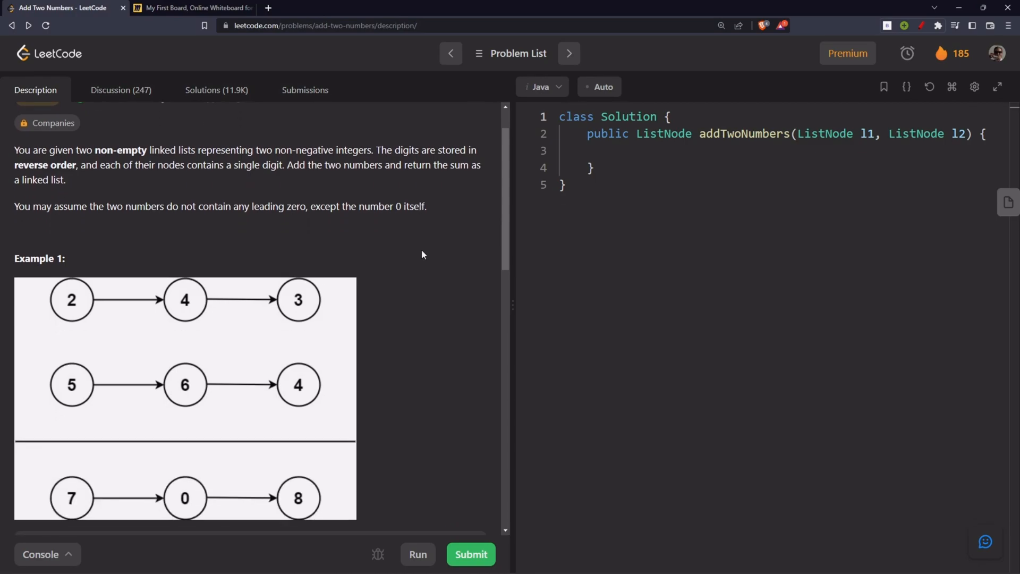
scroll("down", 3)
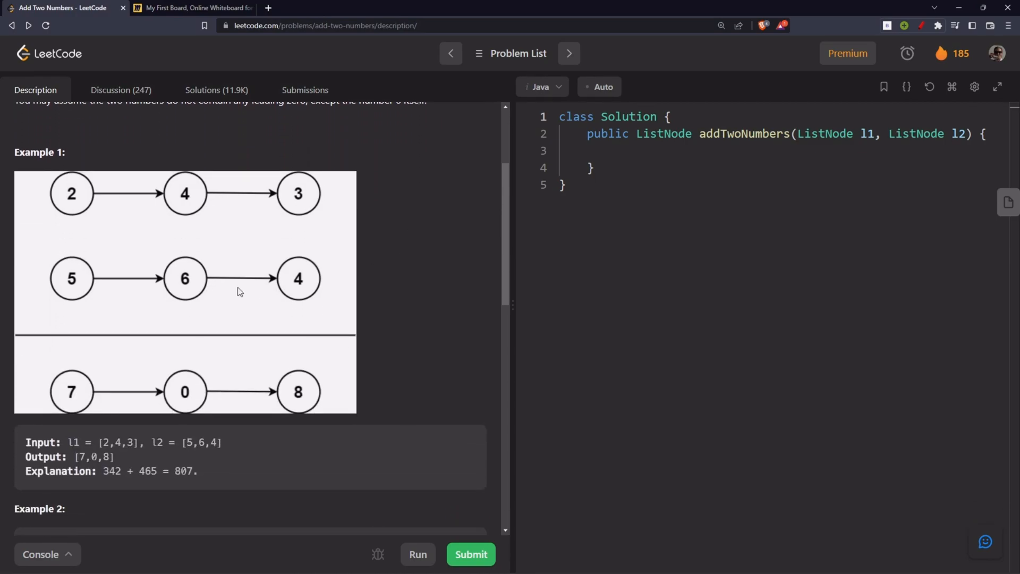
scroll("down", 3)
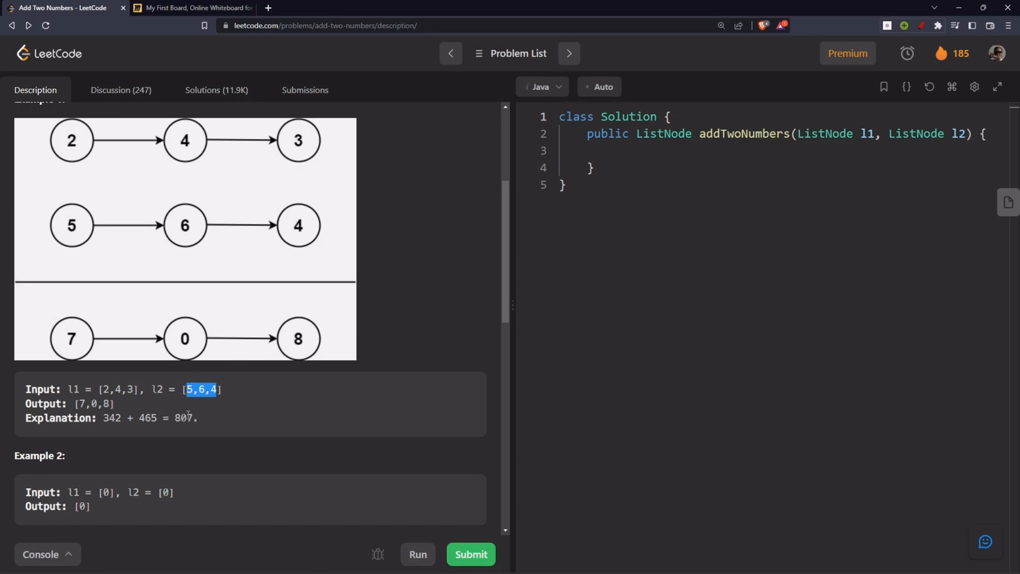
scroll("up", 3)
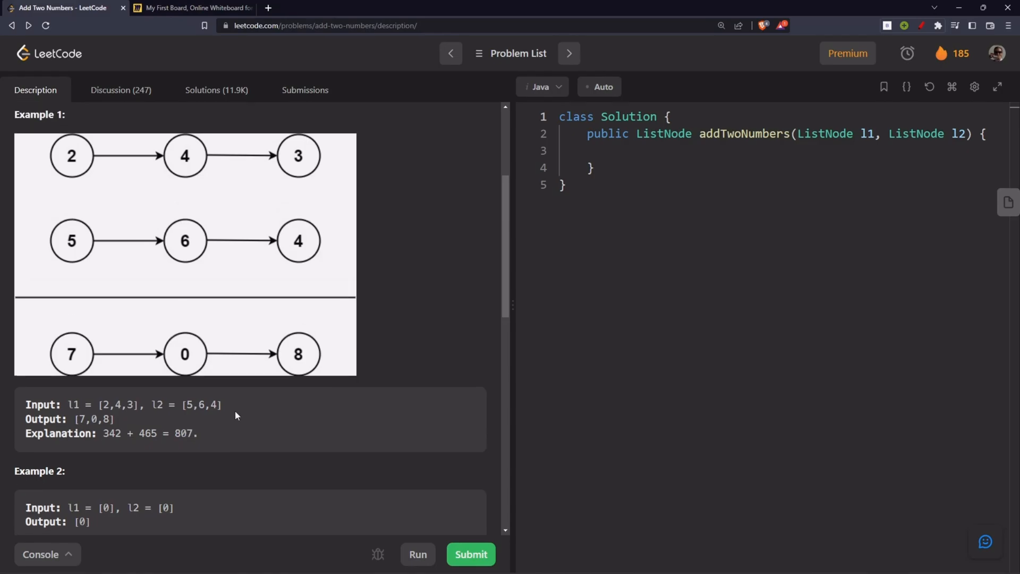
left_click(193, 7)
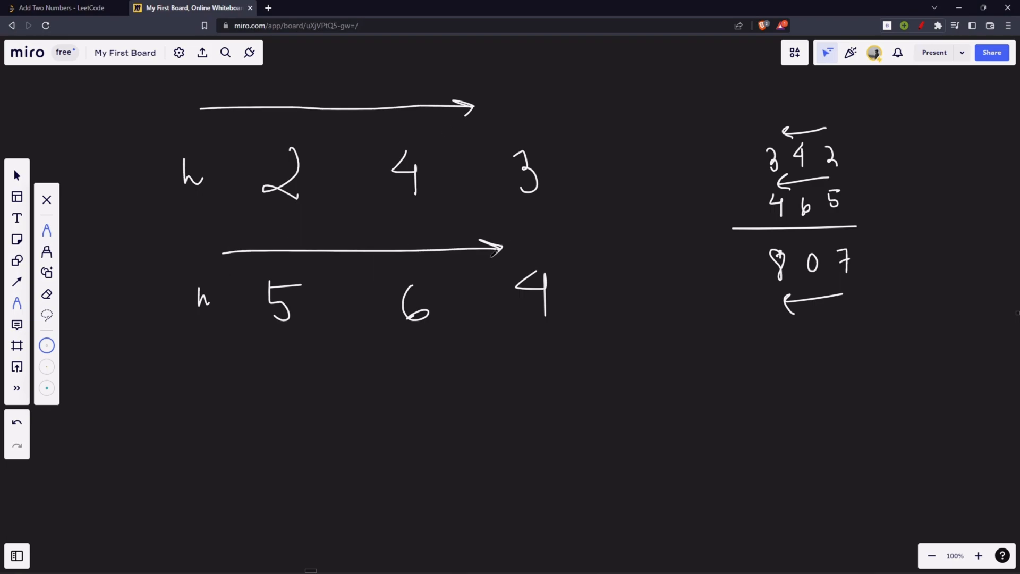
mouse_move(831, 130)
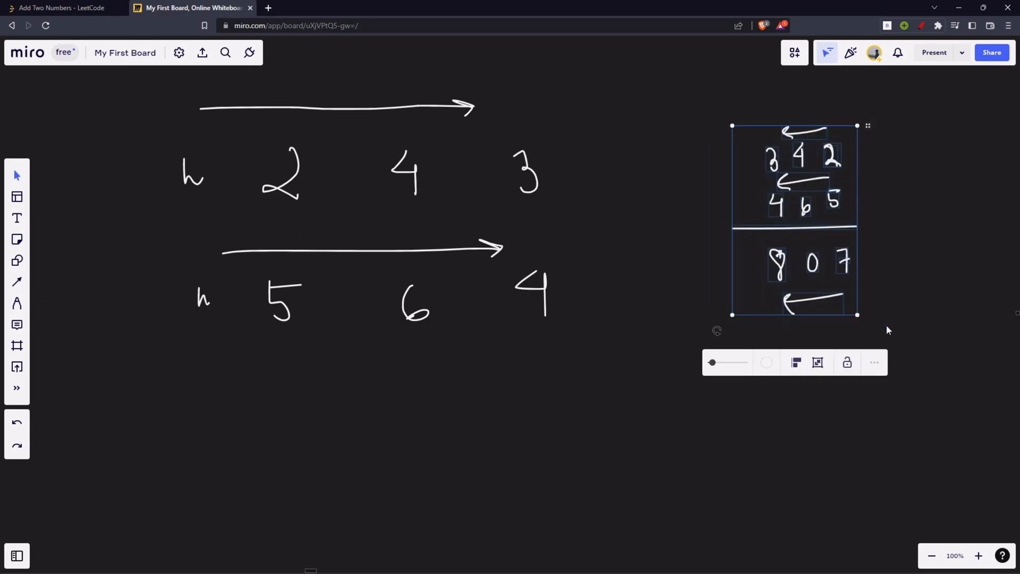
Delete the worked 342 + 465 = 807 sum sketch, leaving only the 2-4-3 and 5-6-4 lists
key("Delete")
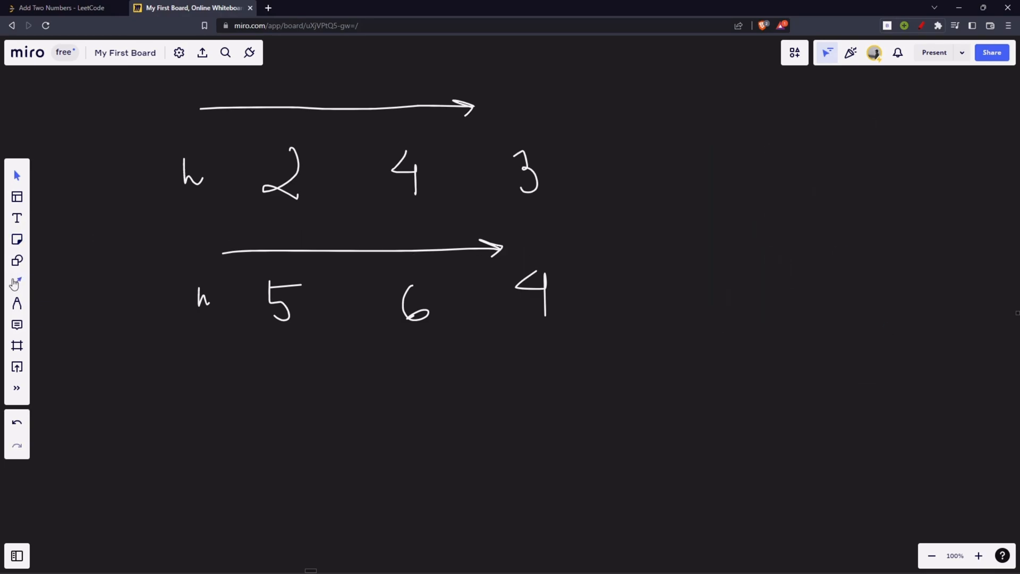
Draw the linked lists 2→4→3 plus 5→6→4 giving 7→0→8 with a carry 1 and notes, then return to LeetCode
left_click(17, 281)
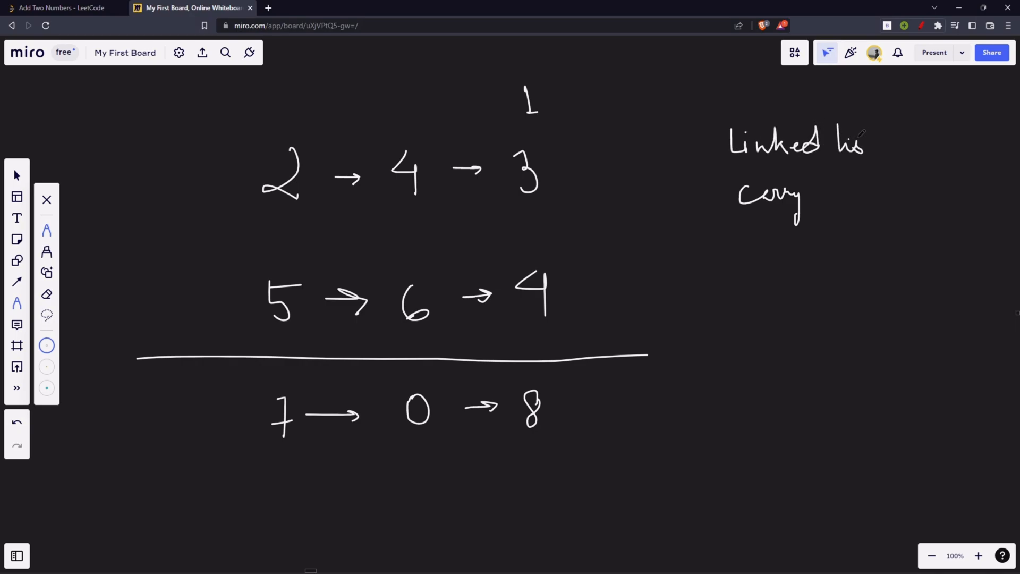
left_click(61, 7)
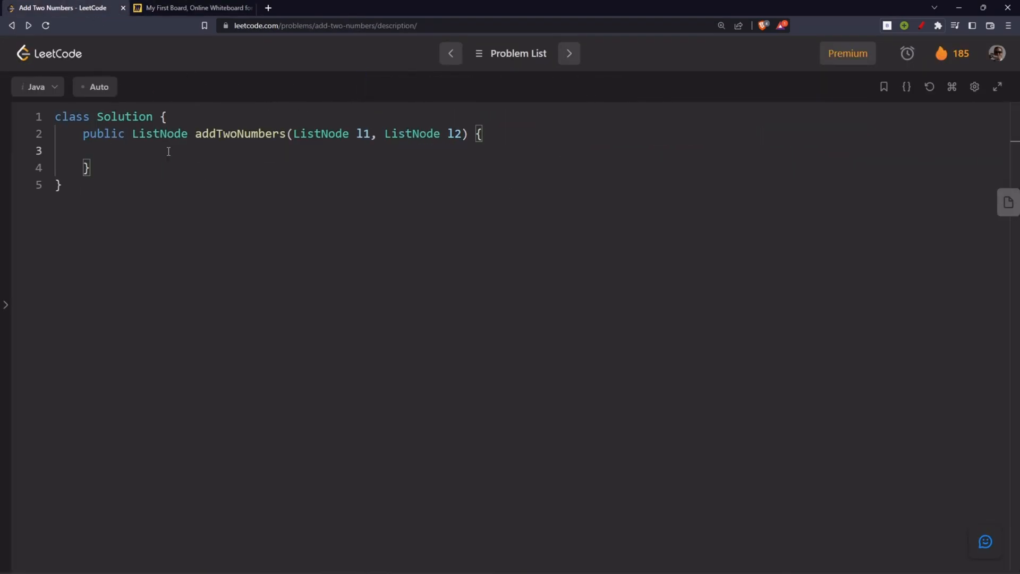
Declare 'ListNode ans = new ListNode(-1), head = ans;' as a dummy node, highlight ans, and switch to Miro
type("ListN")
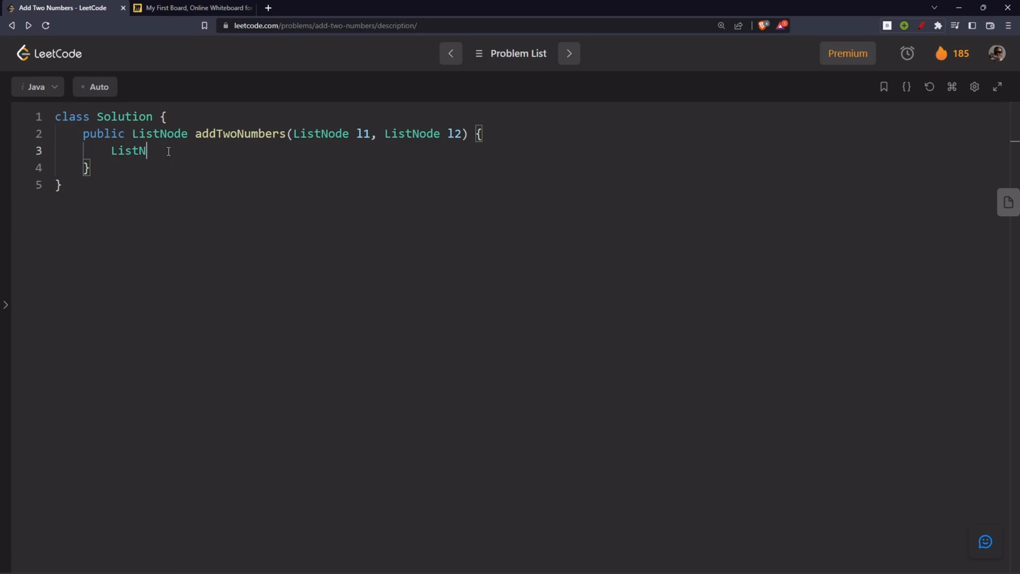
type("ode ans =")
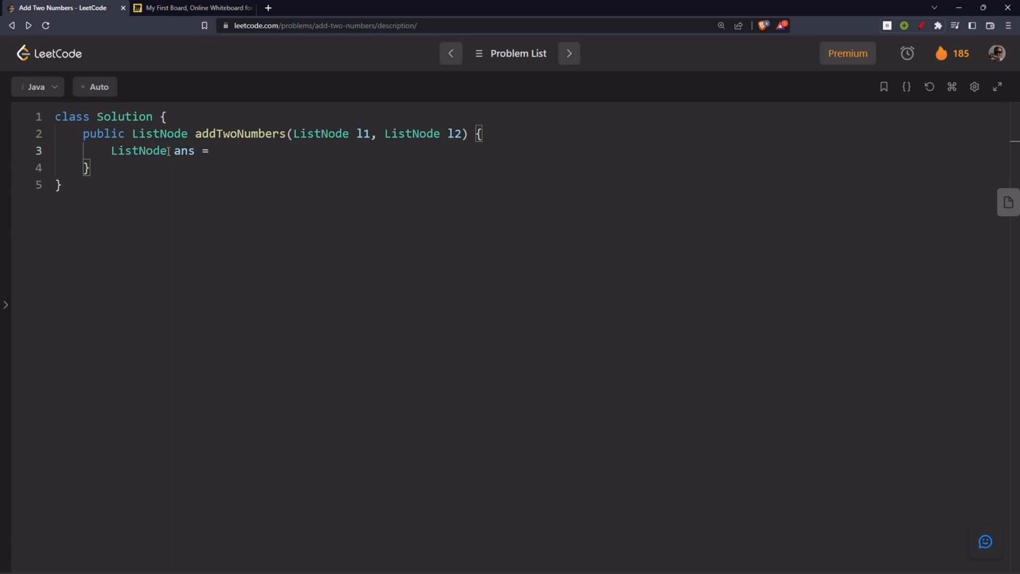
type("new List")
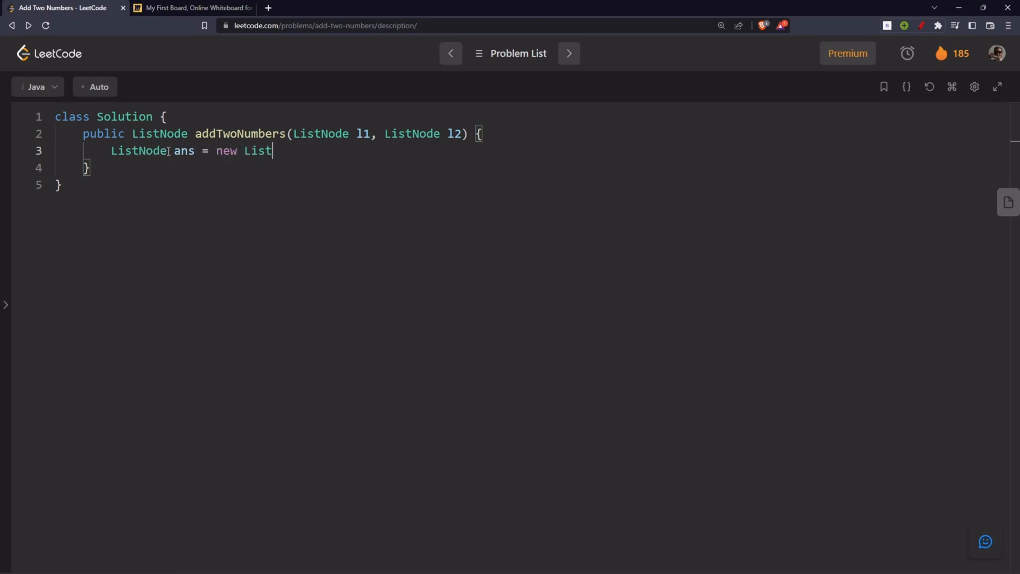
type("Node()")
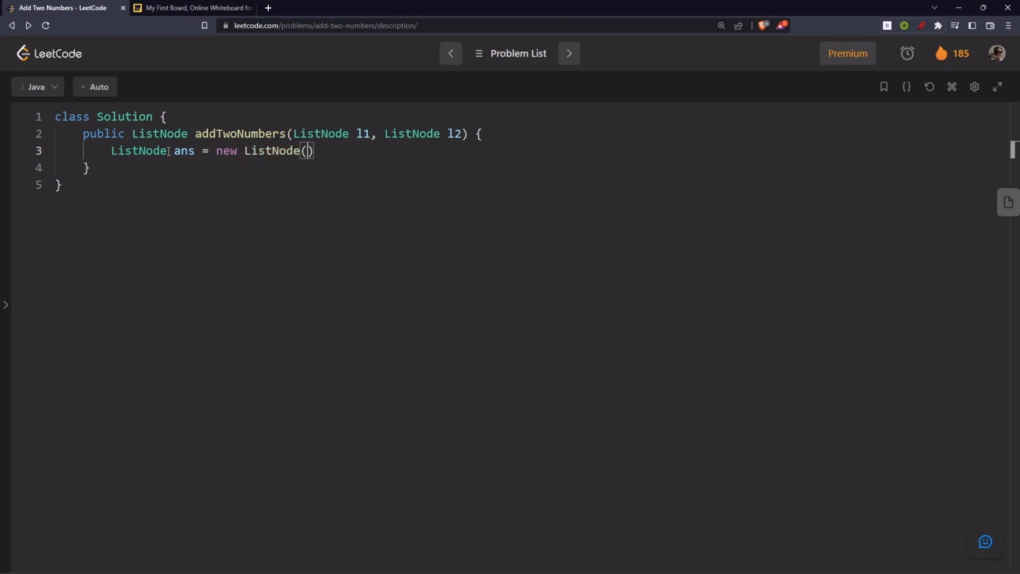
type("-1")
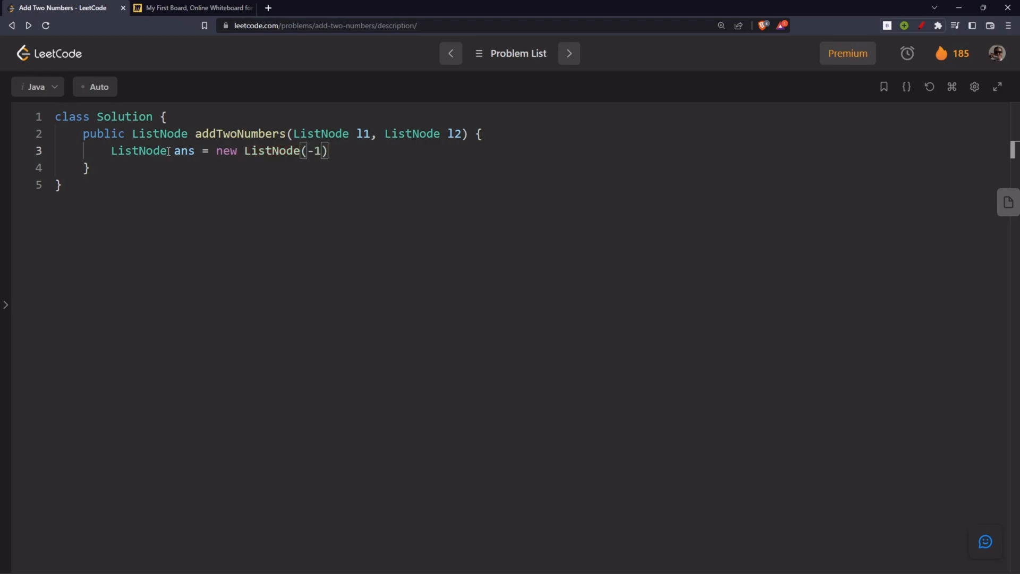
type(", head = ans;")
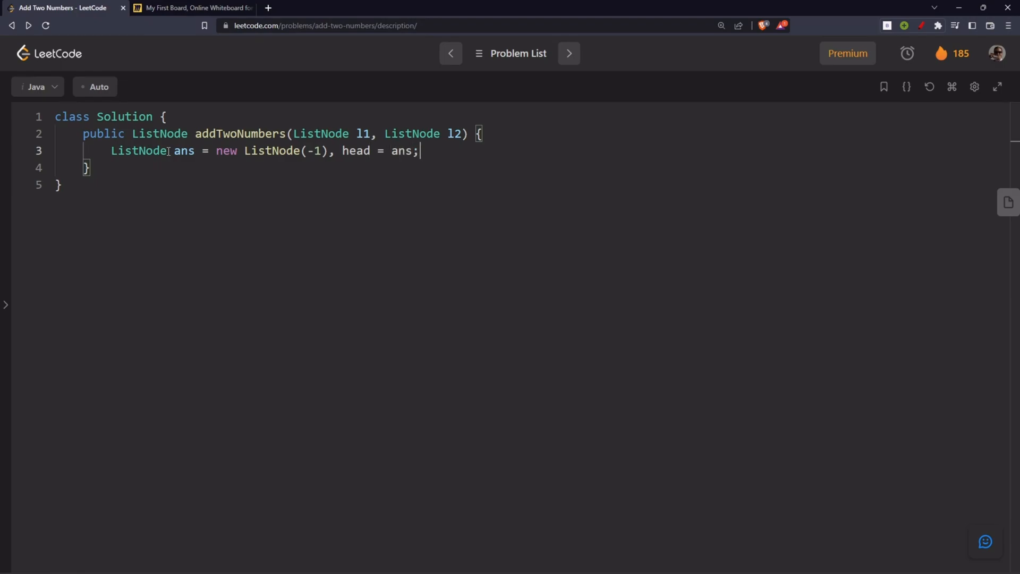
double_click(184, 150)
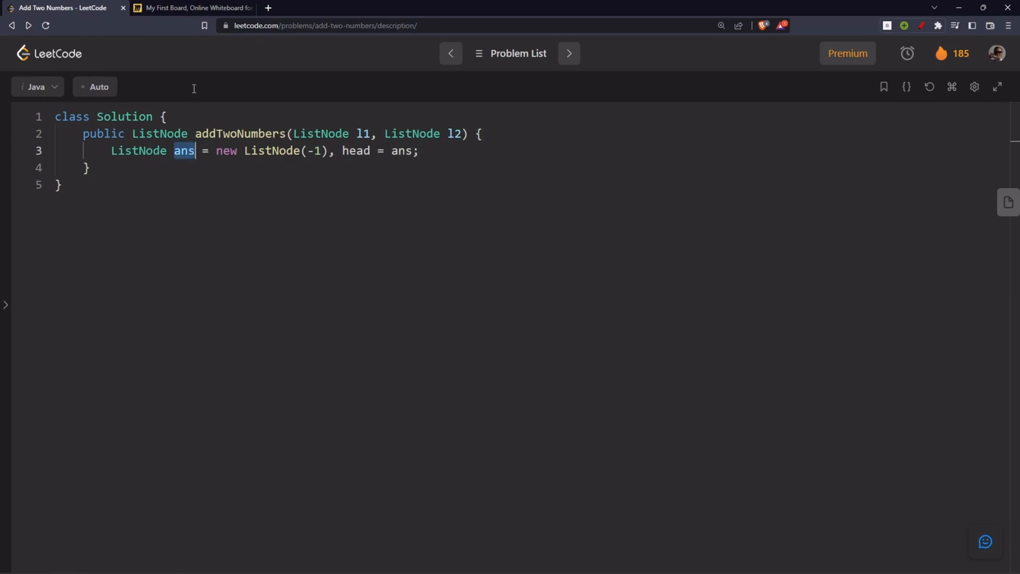
left_click(192, 7)
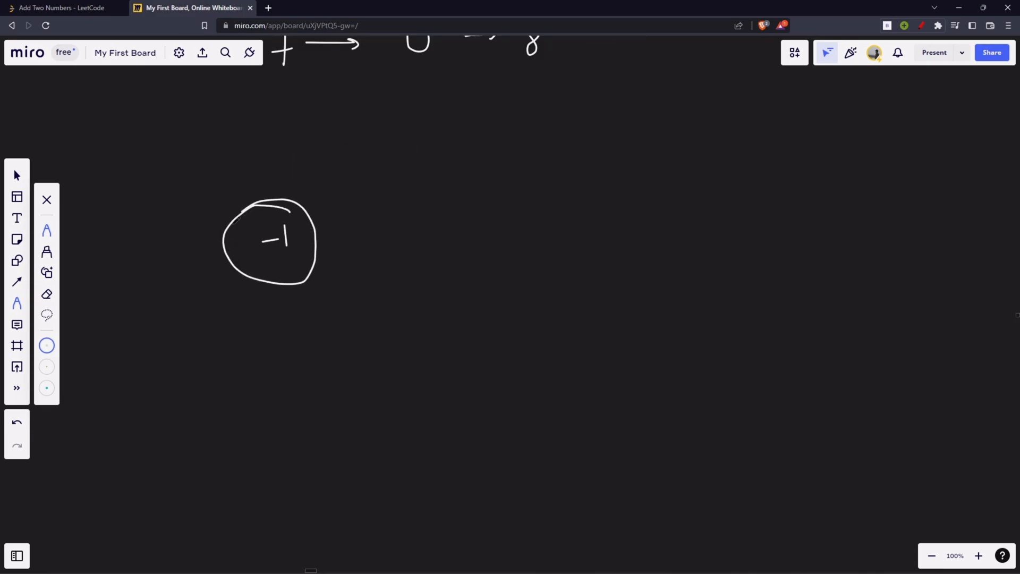
Draw the -1 dummy node chained to x→y→z with an 'ans' label and pointer-traversal arrows, then return to the code
left_click_drag(333, 236, 389, 234)
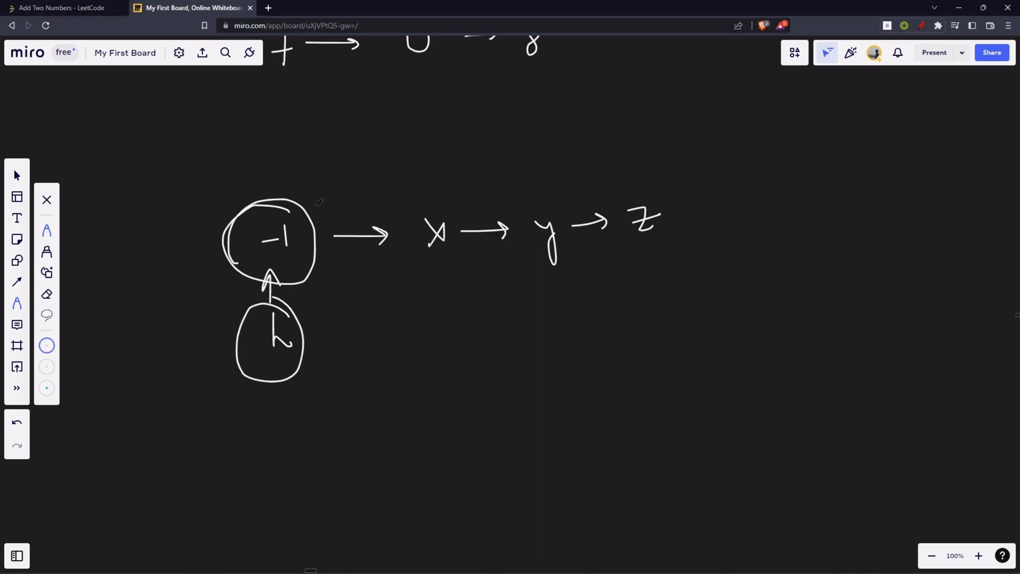
left_click_drag(263, 165, 279, 169)
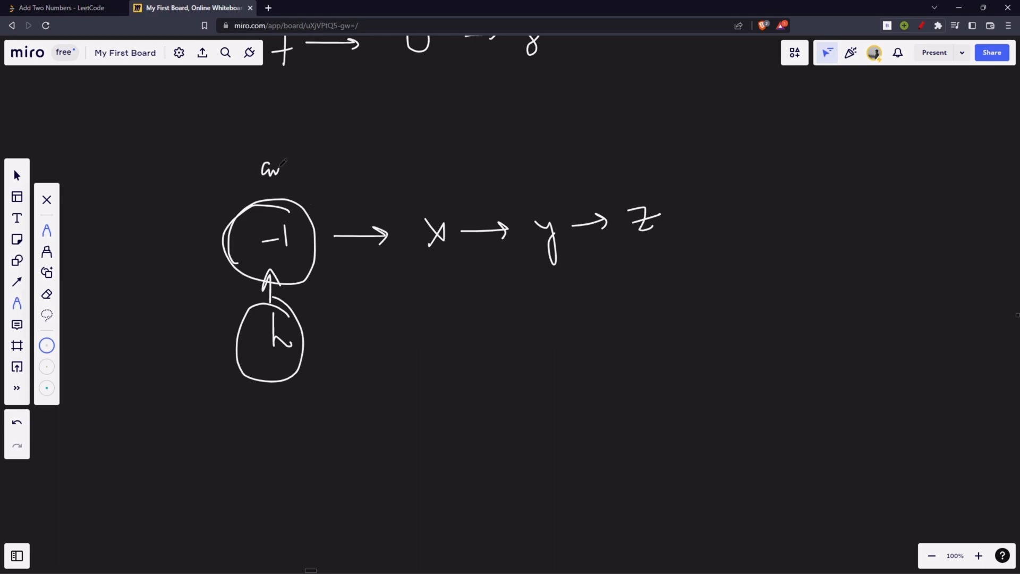
left_click_drag(296, 172, 371, 175)
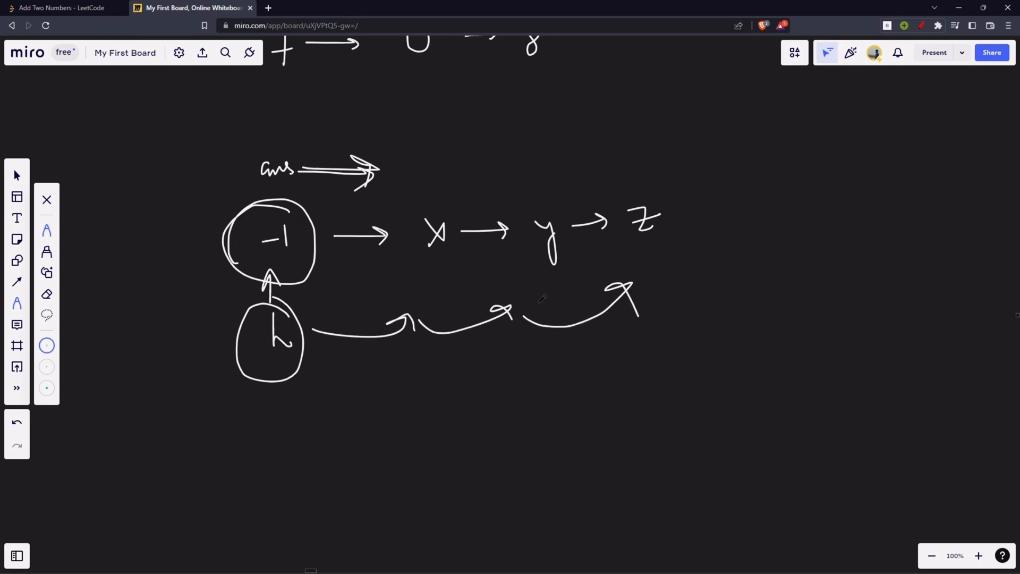
left_click(62, 7)
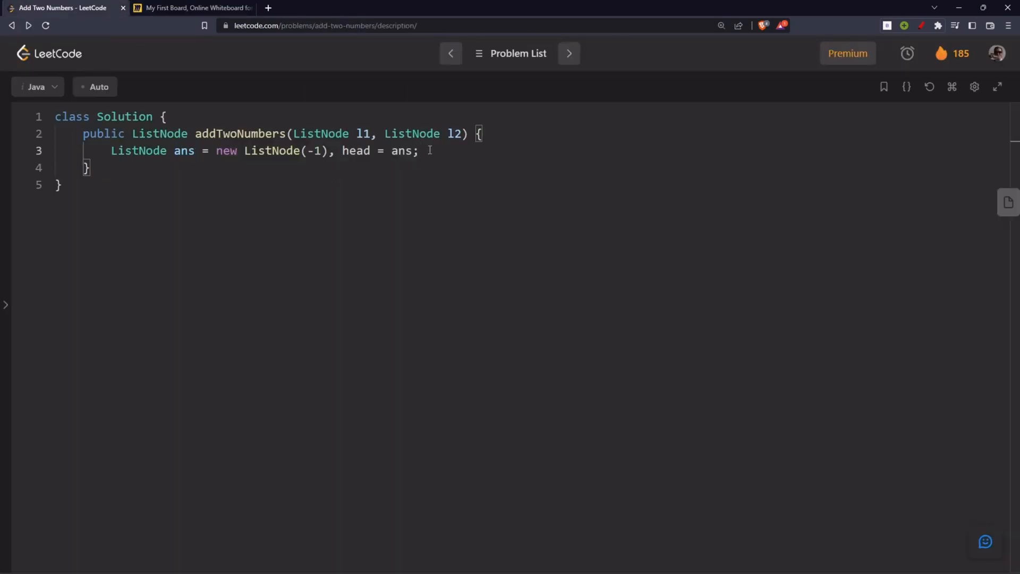
Add 'int carry = 0;' and a while (l1 != null || l2 != null) loop starting with 'int sum = carry;'
type("int carr")
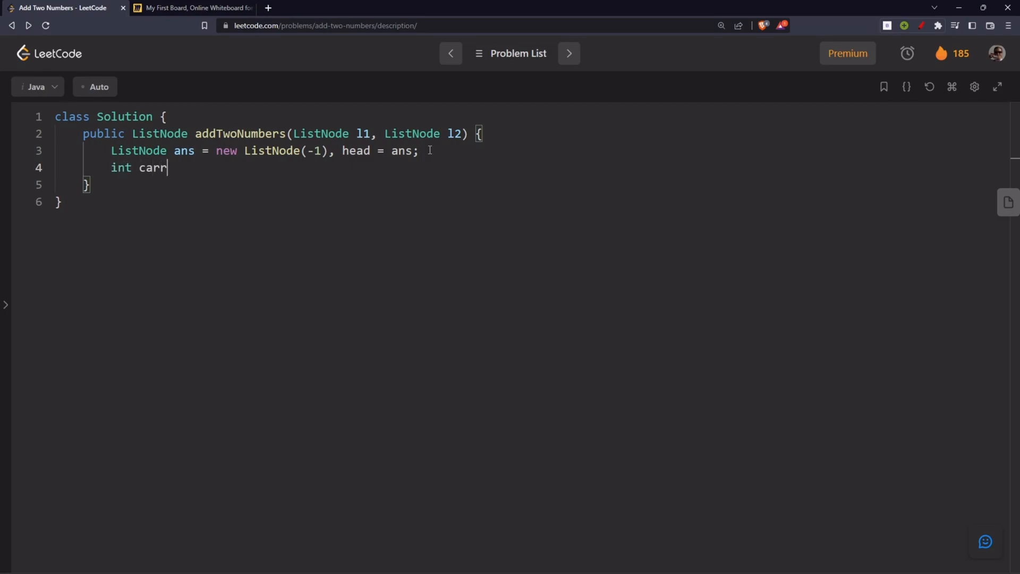
type("y = 0;")
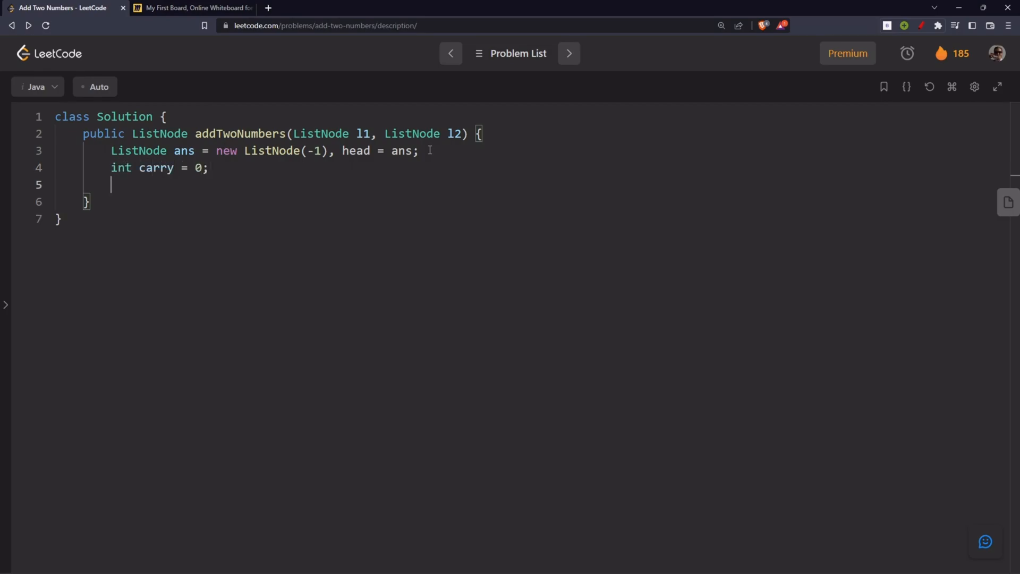
type("while (")
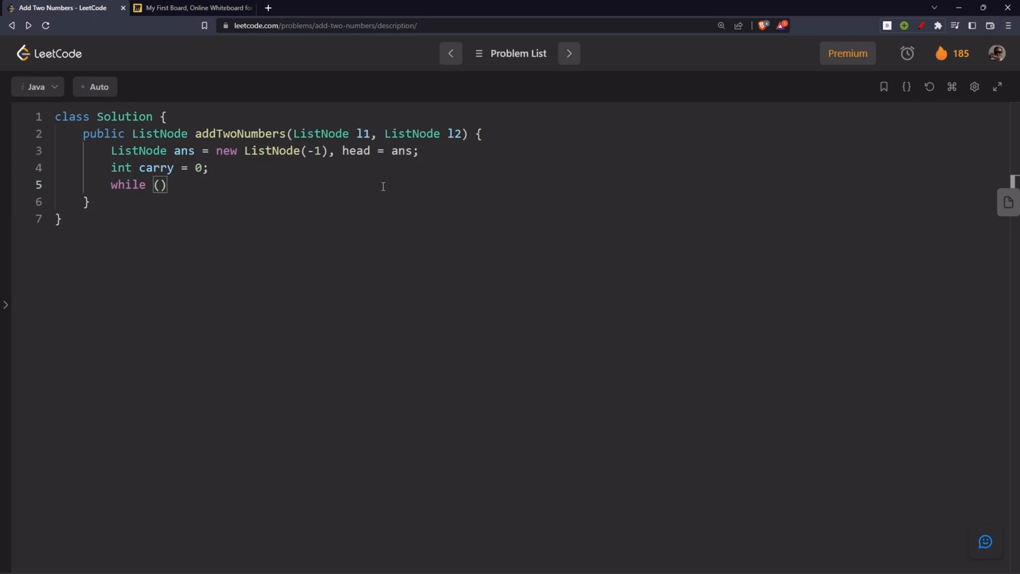
type("l1 !")
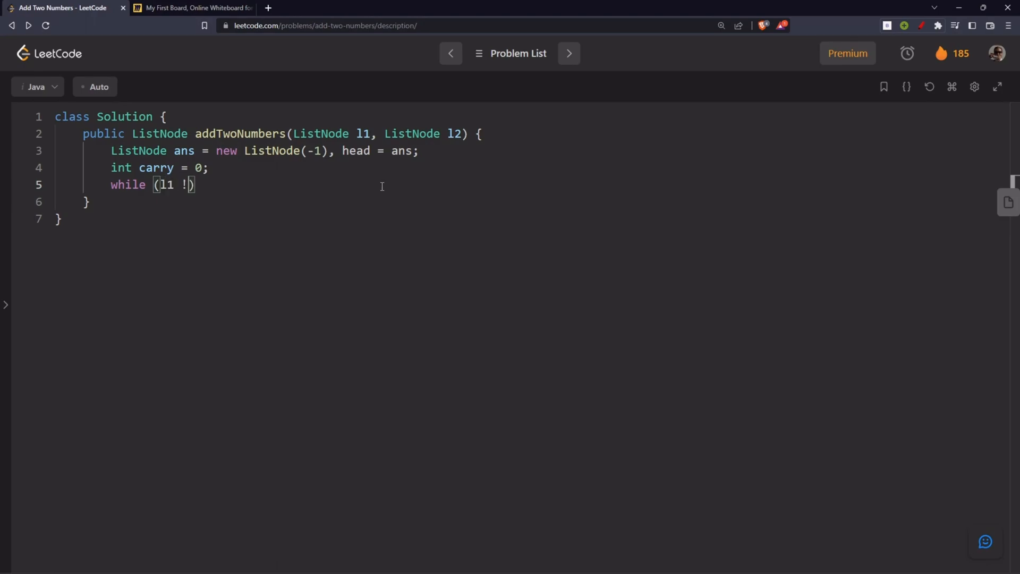
type("= null ||")
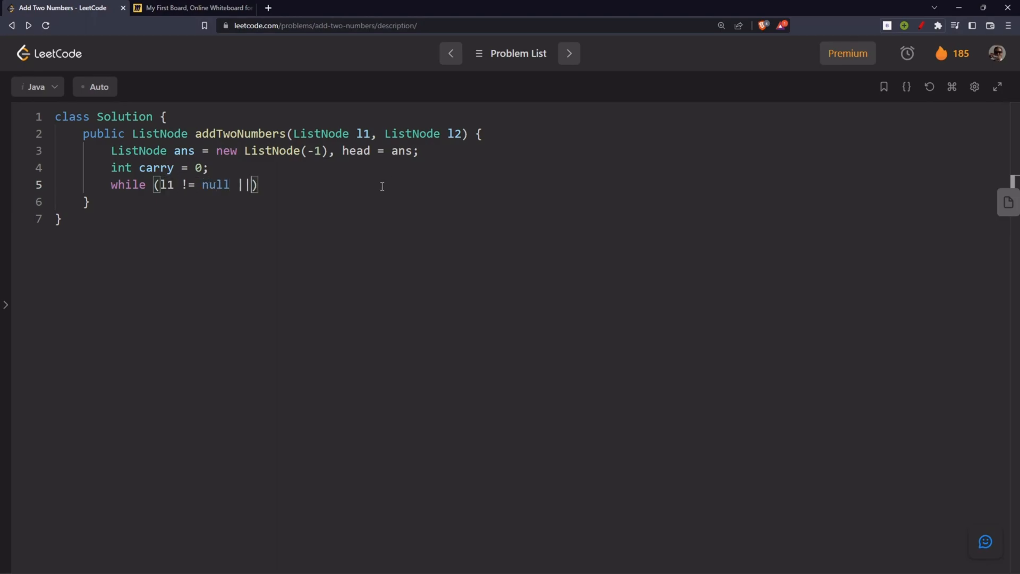
type("l2 != null")
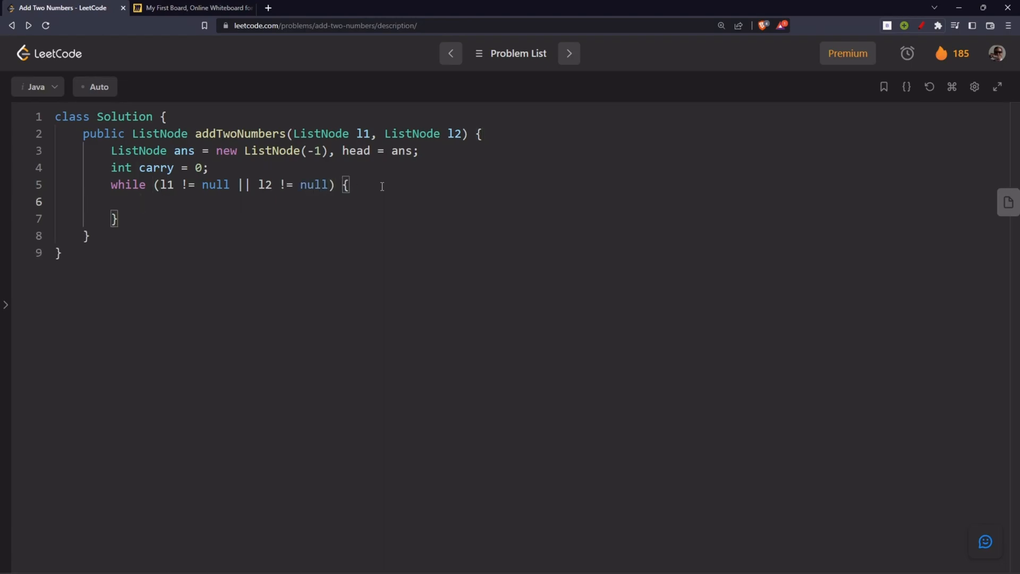
type("int s")
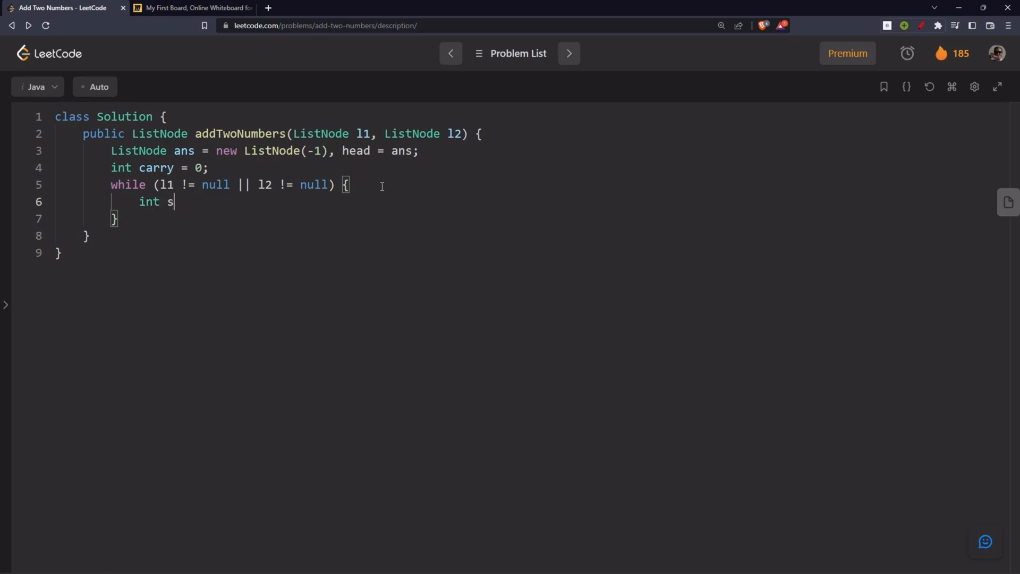
type("um = carr")
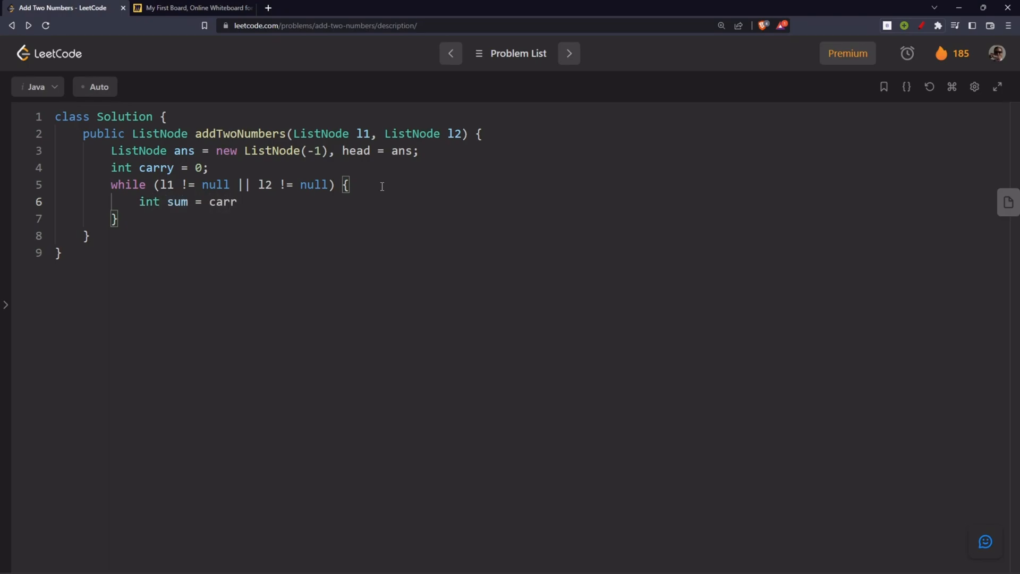
type("y;")
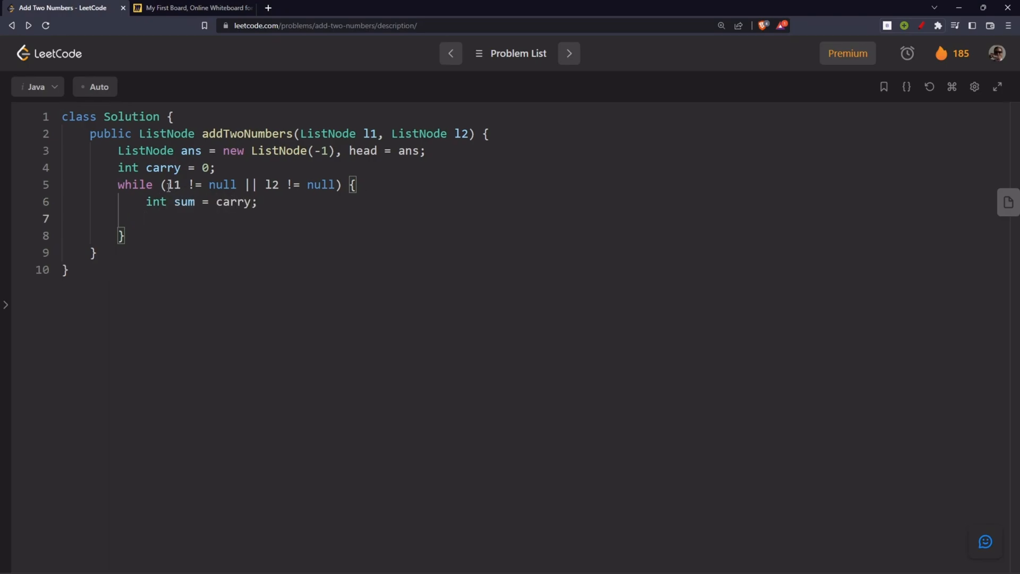
double_click(172, 184)
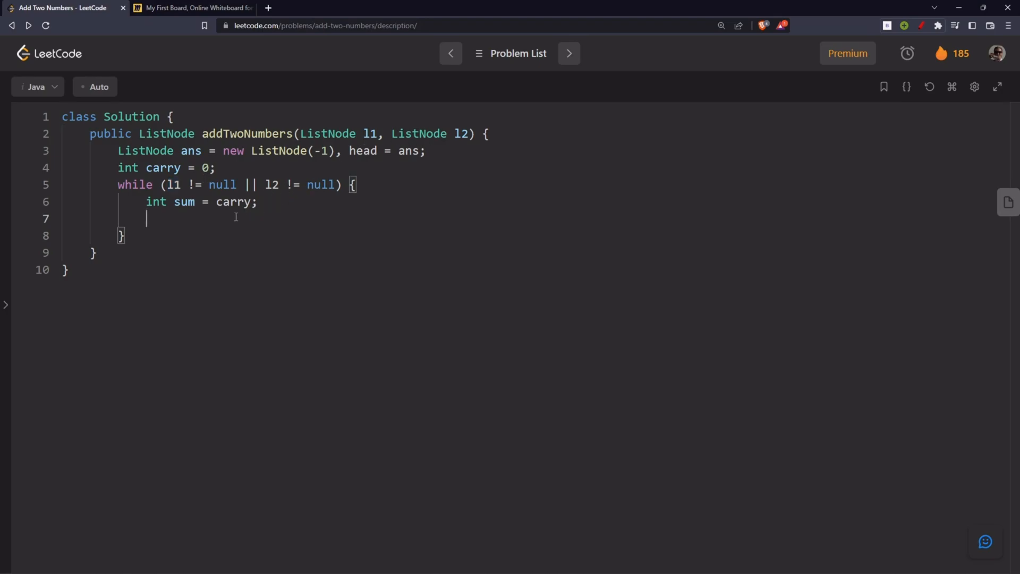
Inside the loop, if l1 is non-null add l1.val to sum and advance l1 to l1.next
type("if (l1)")
type("sum +=")
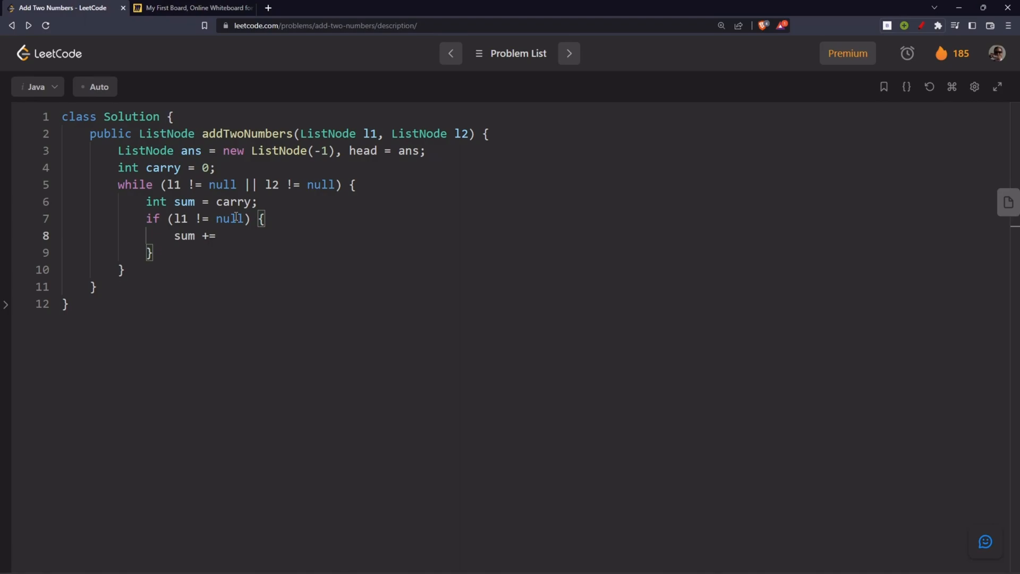
type("l1.val;")
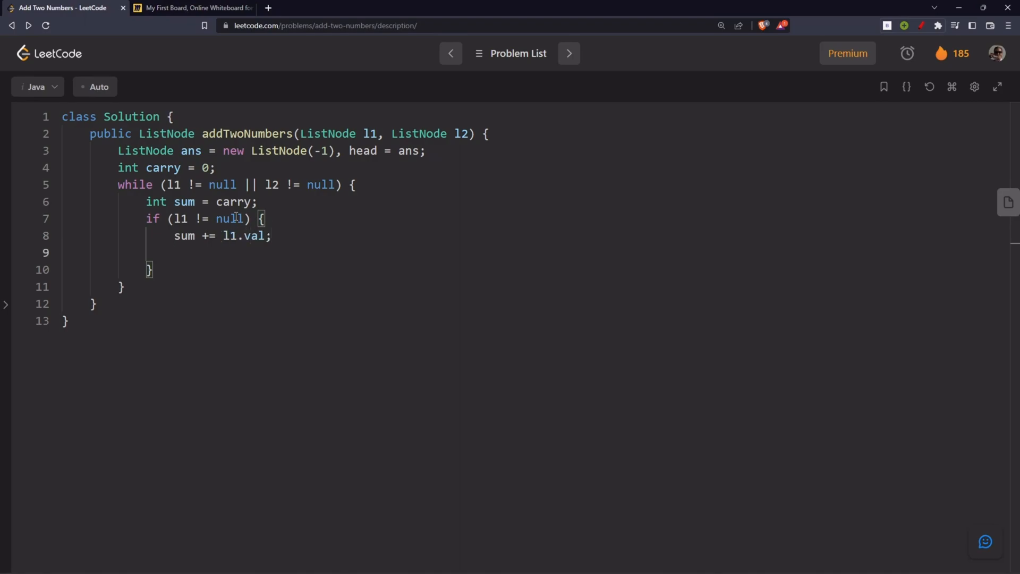
type("l1 = 1")
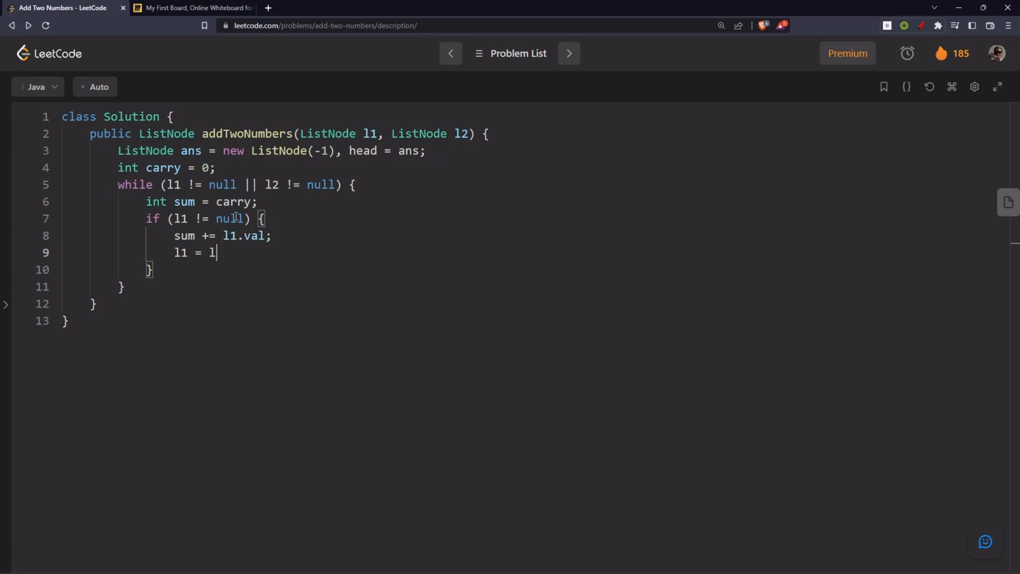
type("1.next;")
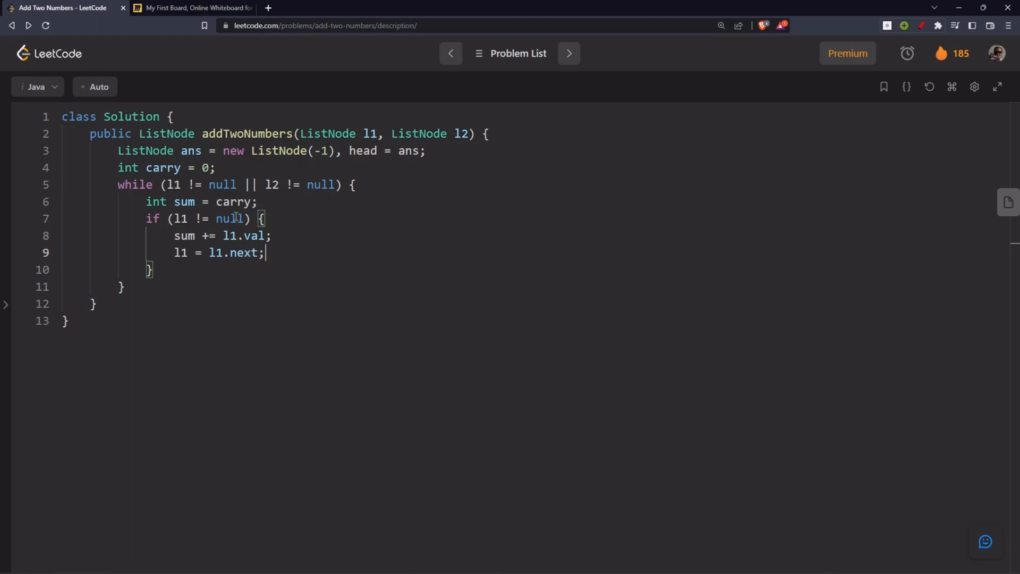
On the Miro board mark l1 and l2 advancing along the lists with 'sum 2+5', then return to the code
left_click(192, 7)
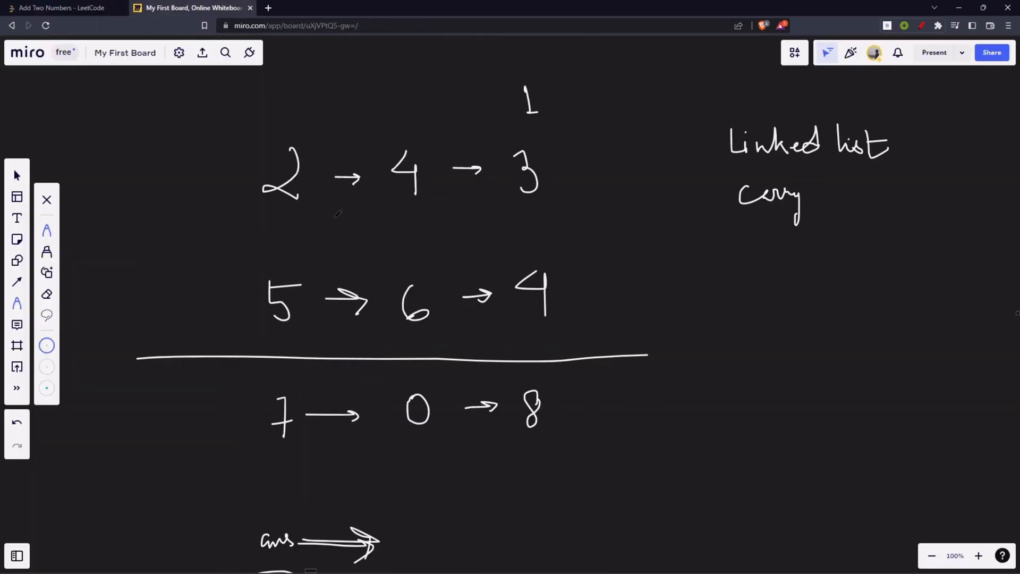
scroll("down", 3)
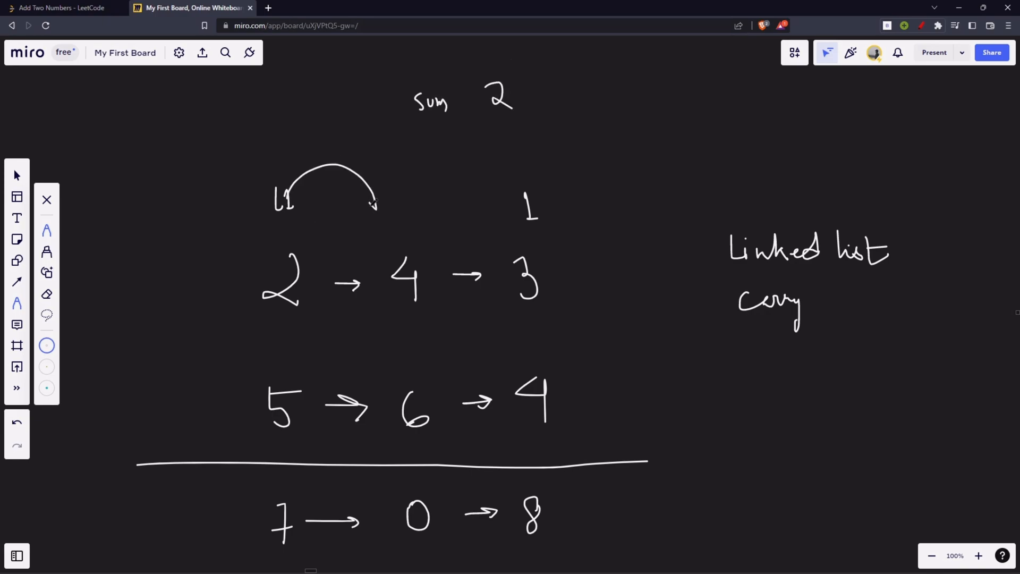
scroll("down", 3)
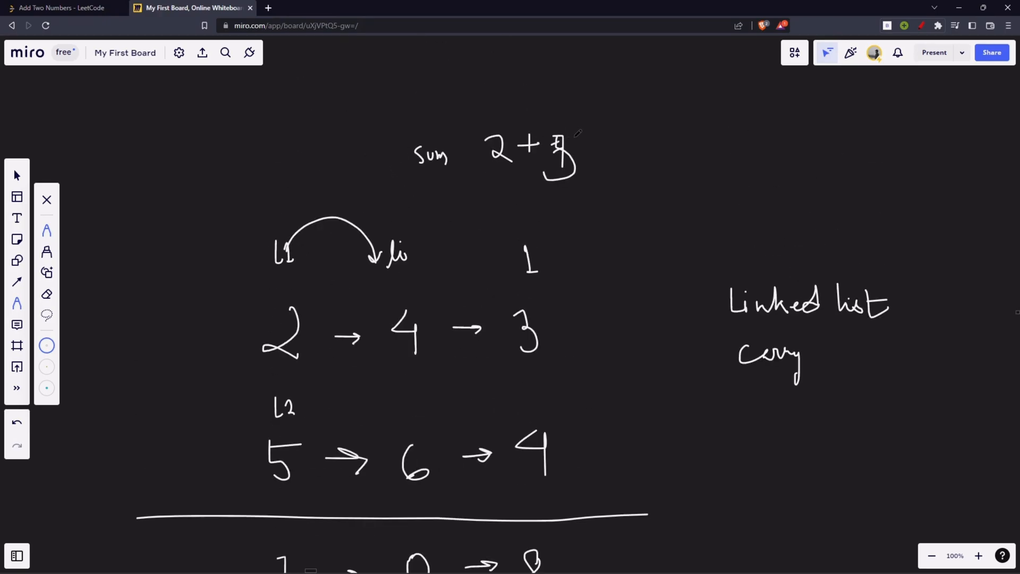
scroll("down", 3)
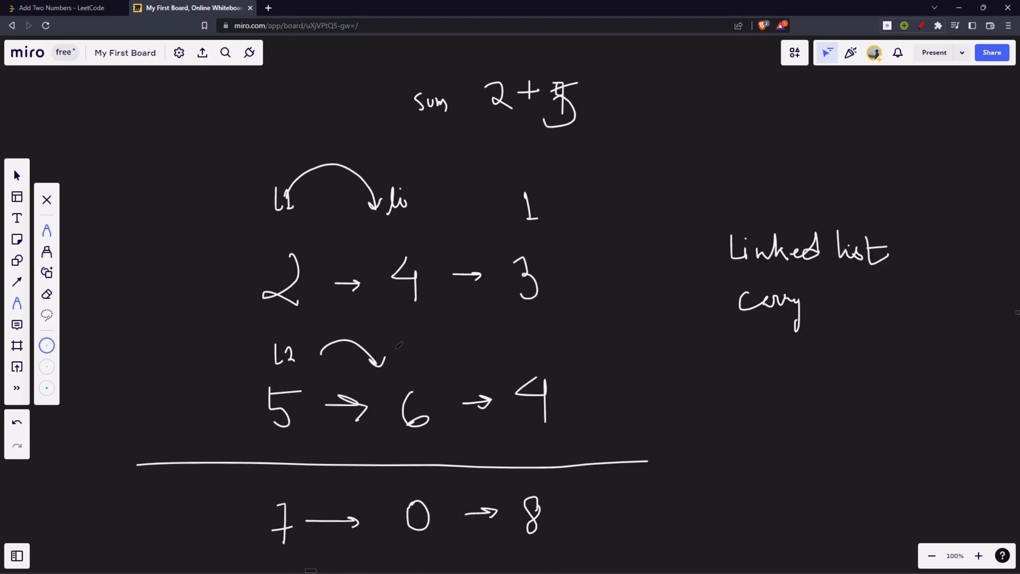
left_click(62, 7)
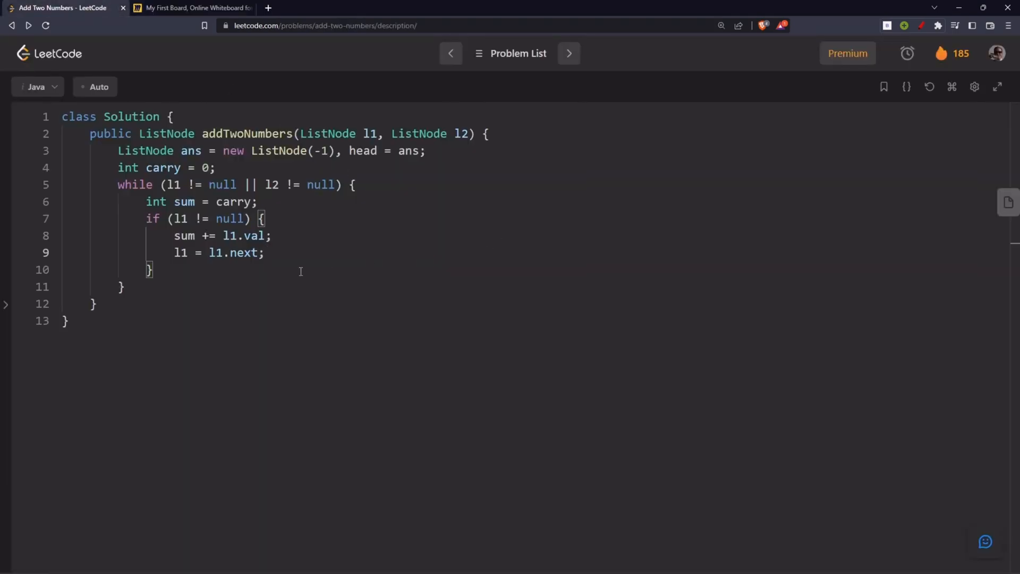
Add an if (l2 != null) block with 'sum += l2.val;' and 'l2 = l2.next;', then switch to Miro
type("if (l")
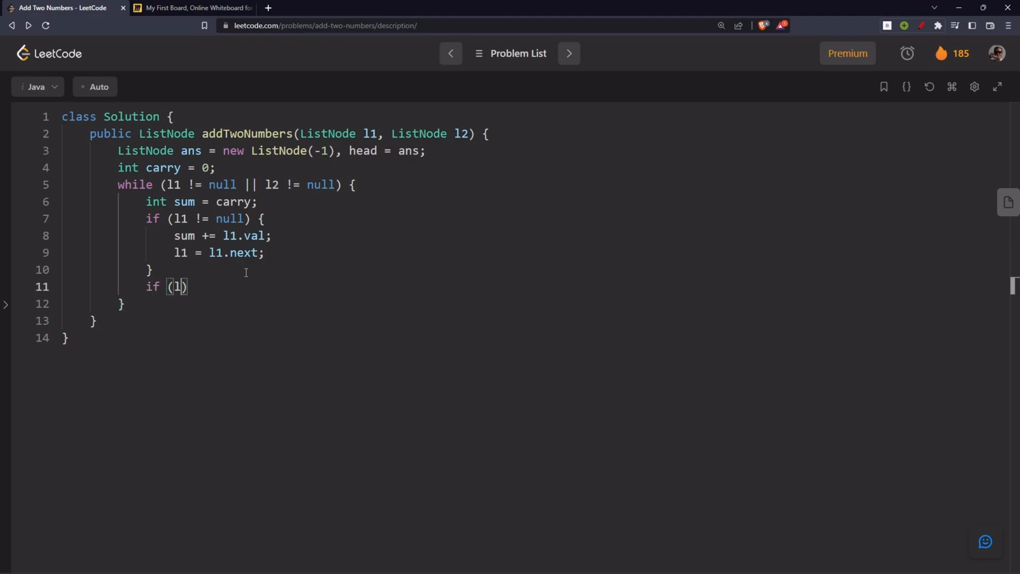
type("2 != null")
type("s")
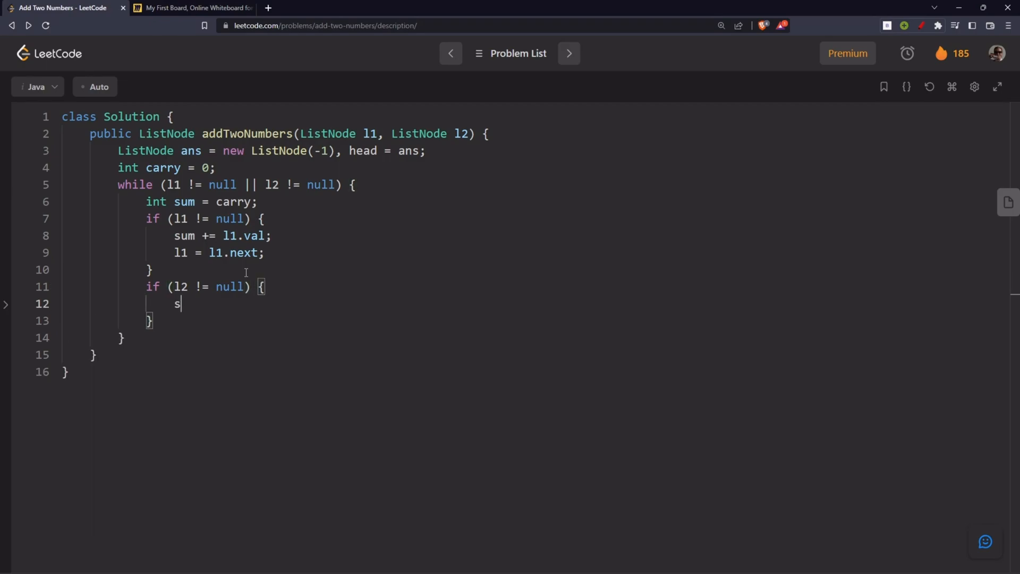
type("um +=")
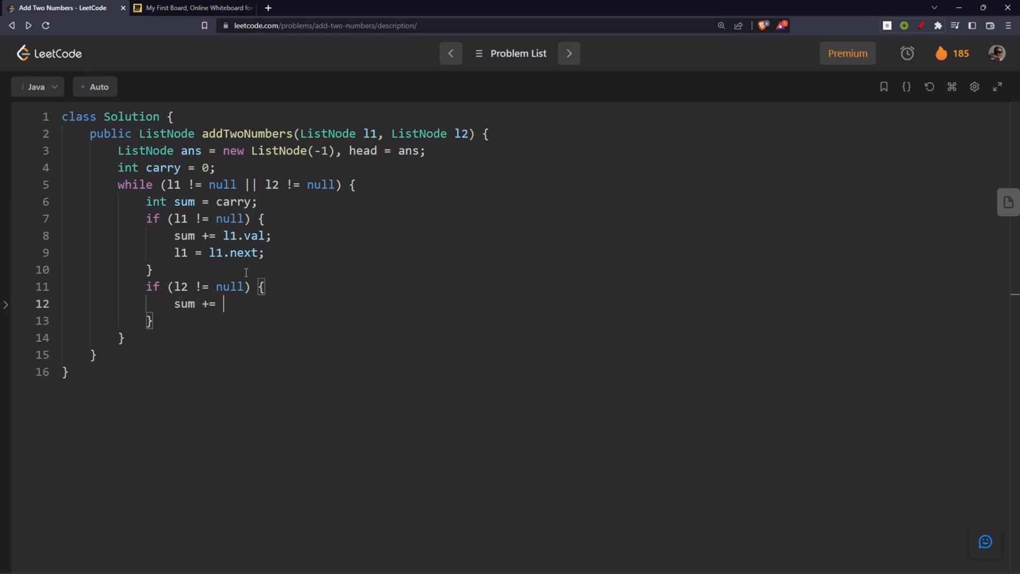
type("l2.val")
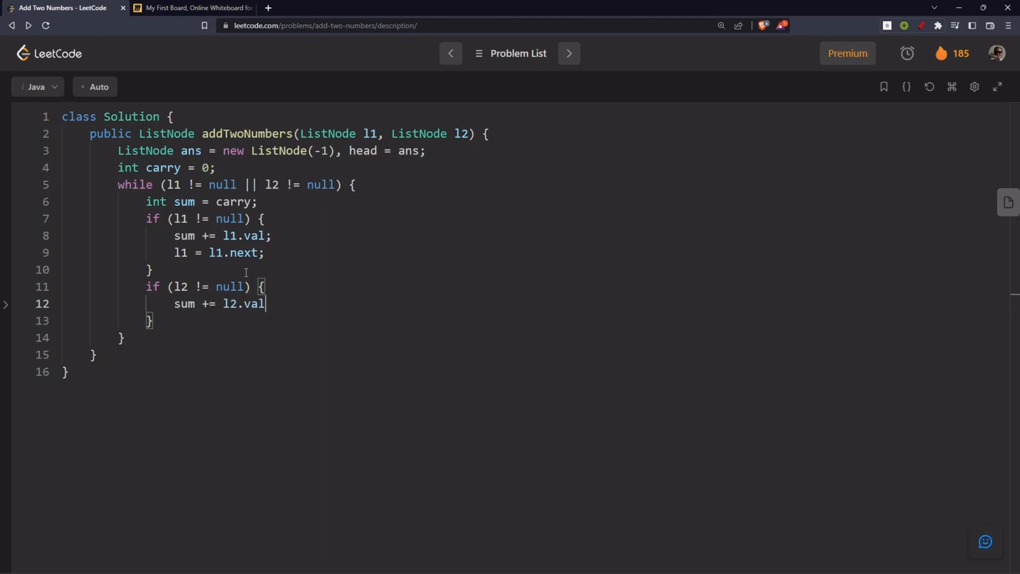
type(";")
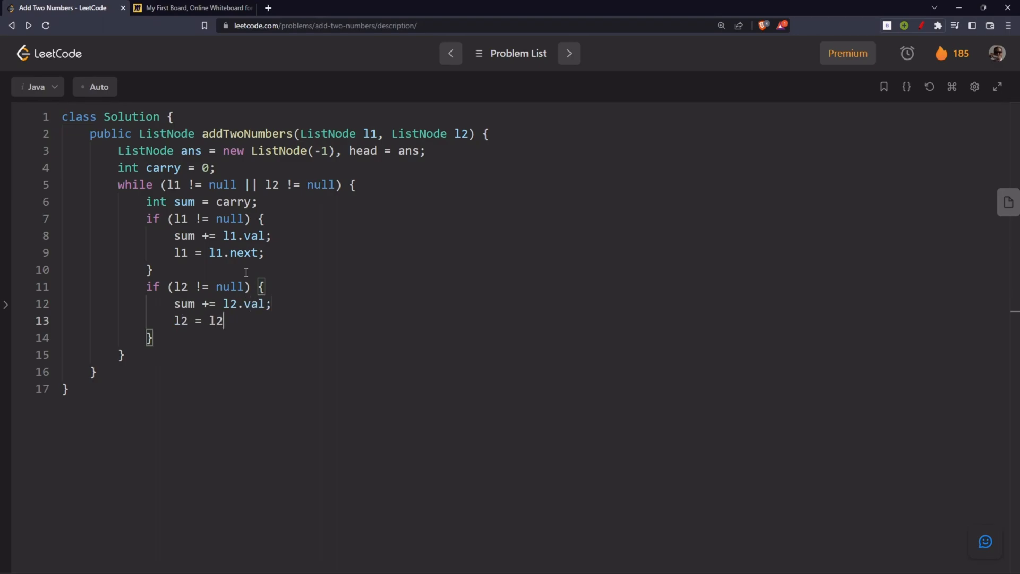
type(".next;")
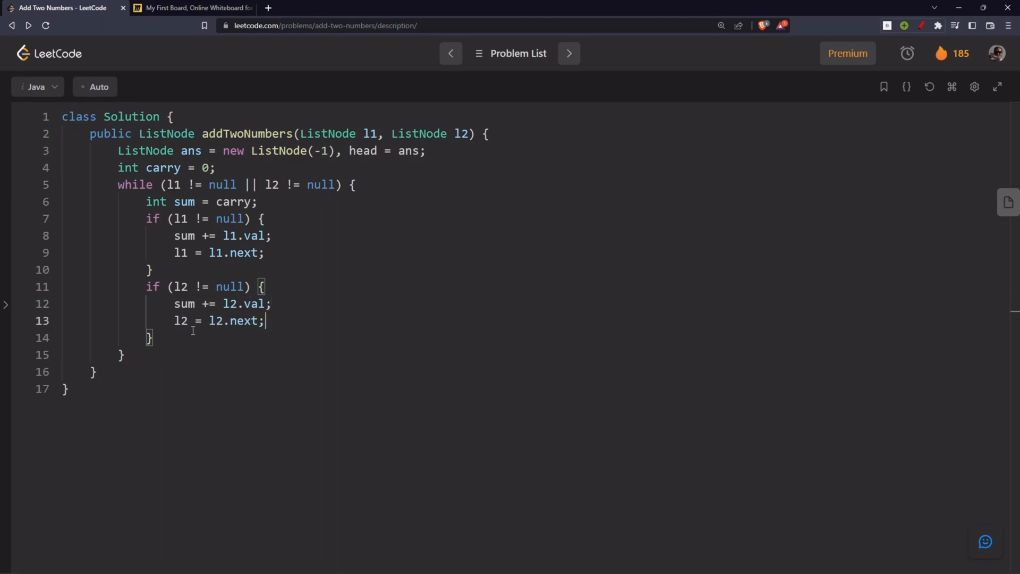
left_click(192, 8)
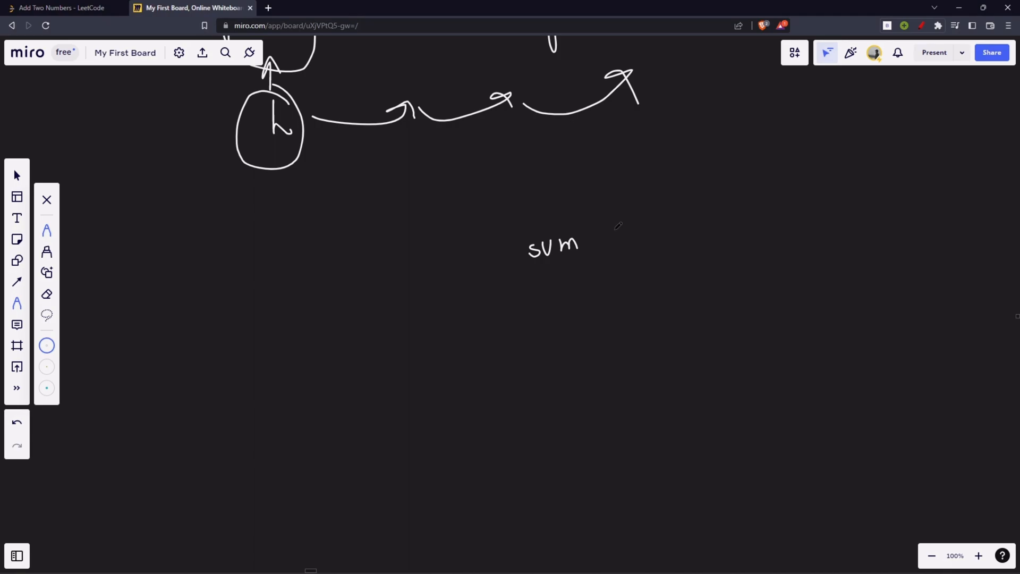
Circle 'sum' and sketch h pointing to a 0 node on the board, then return to LeetCode
scroll("down", 3)
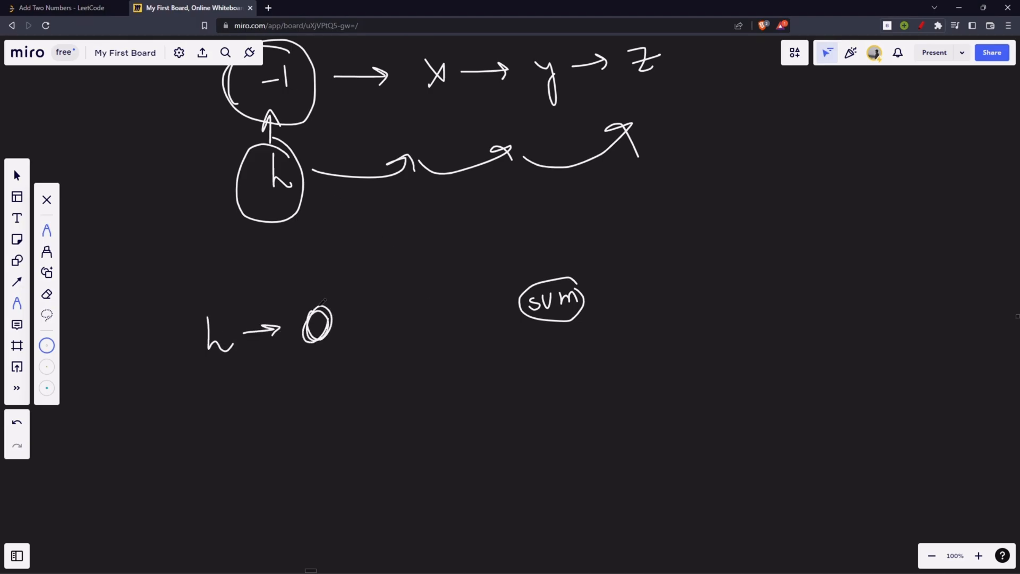
left_click(62, 7)
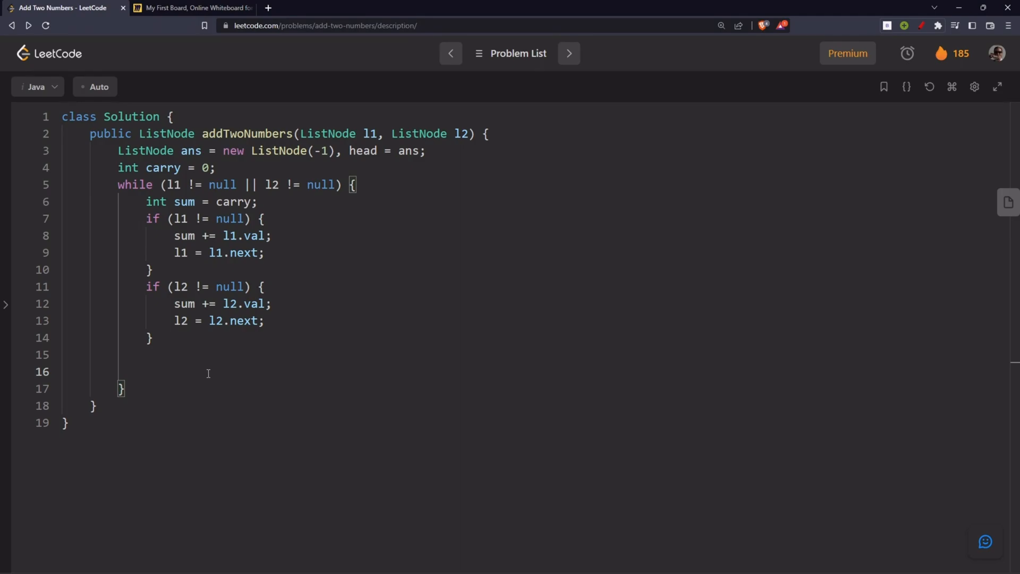
Append 'head.next = new ListNode(sum % 10);' and 'carry = sum / 10;' in the loop, then switch to the whiteboard
type("head.next")
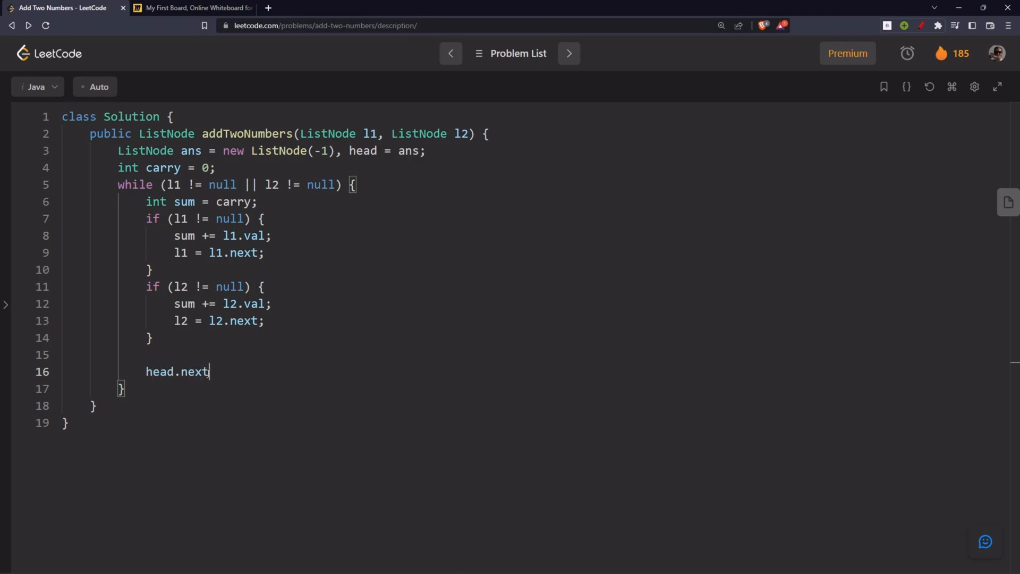
type("= new")
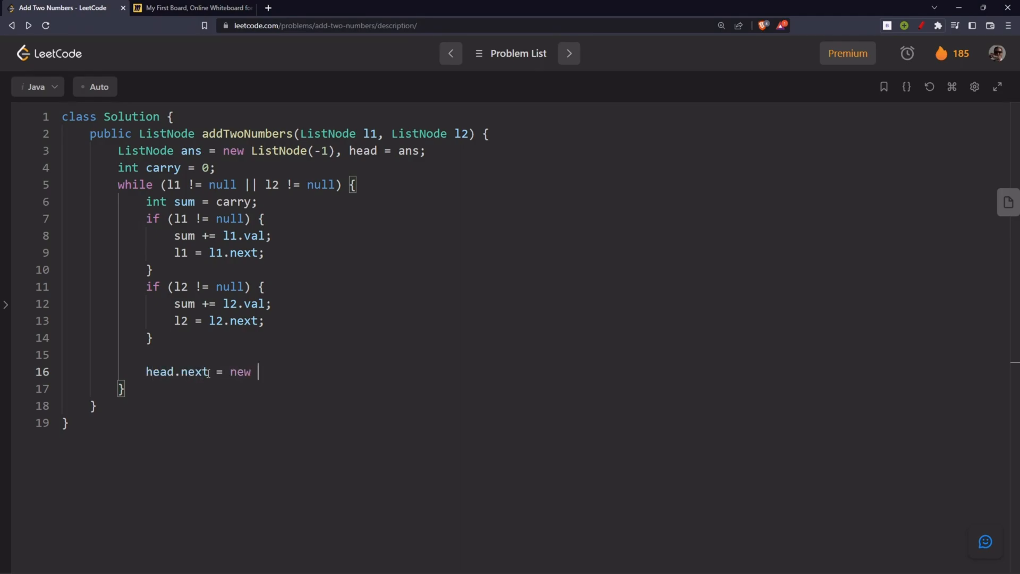
type("ListNode()")
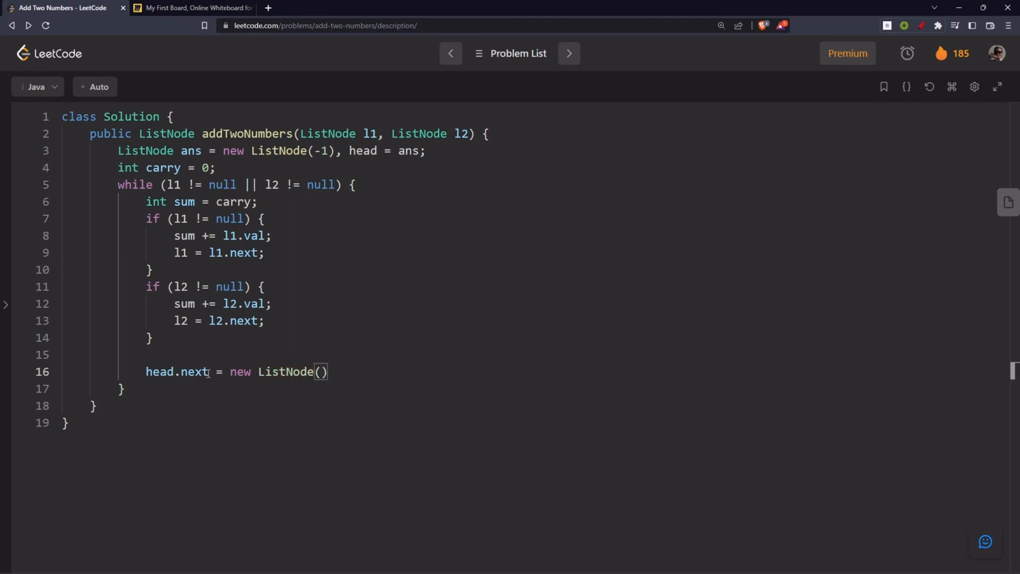
type("sum % 10")
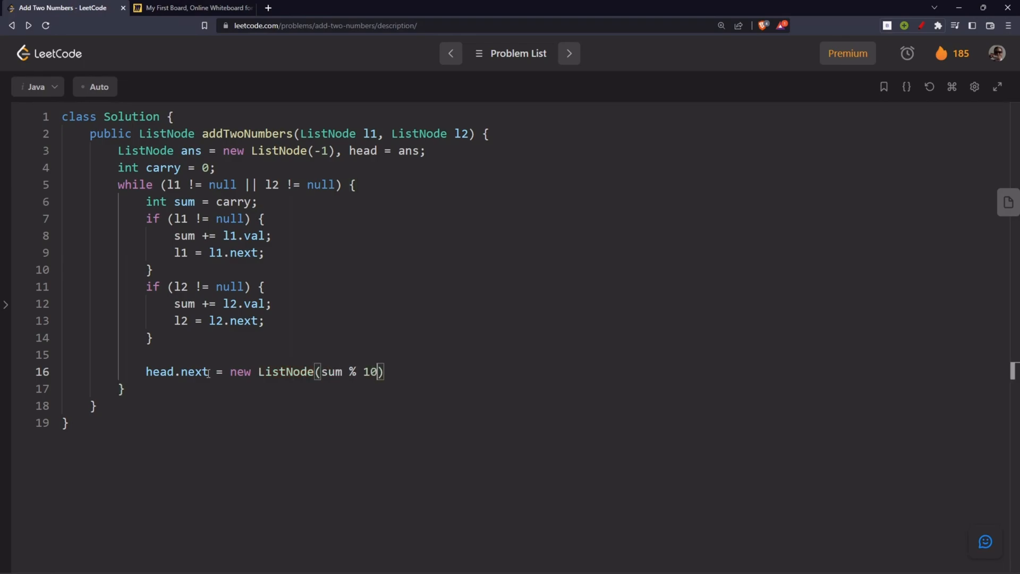
type(";")
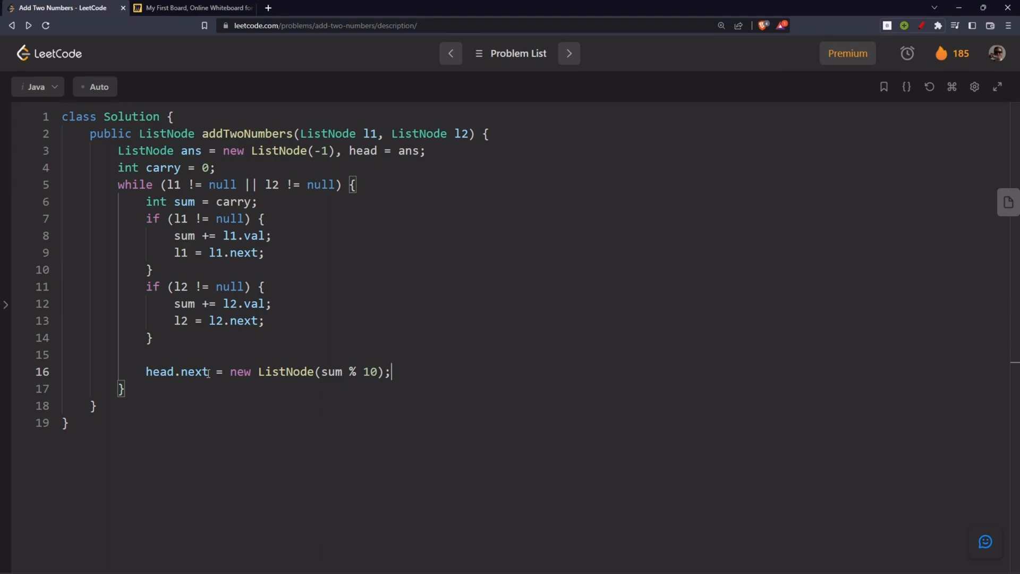
key("enter")
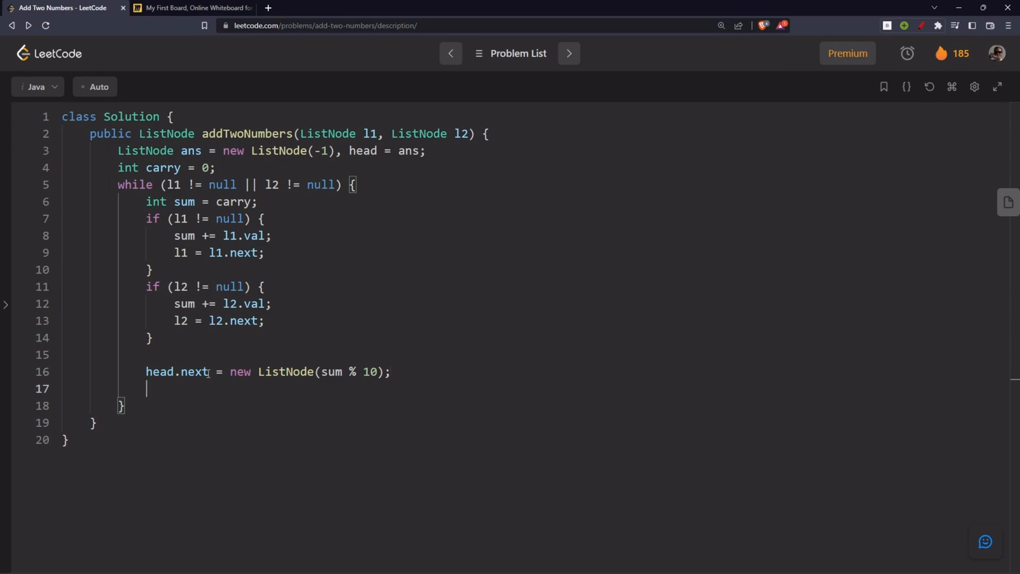
type("carry = sum")
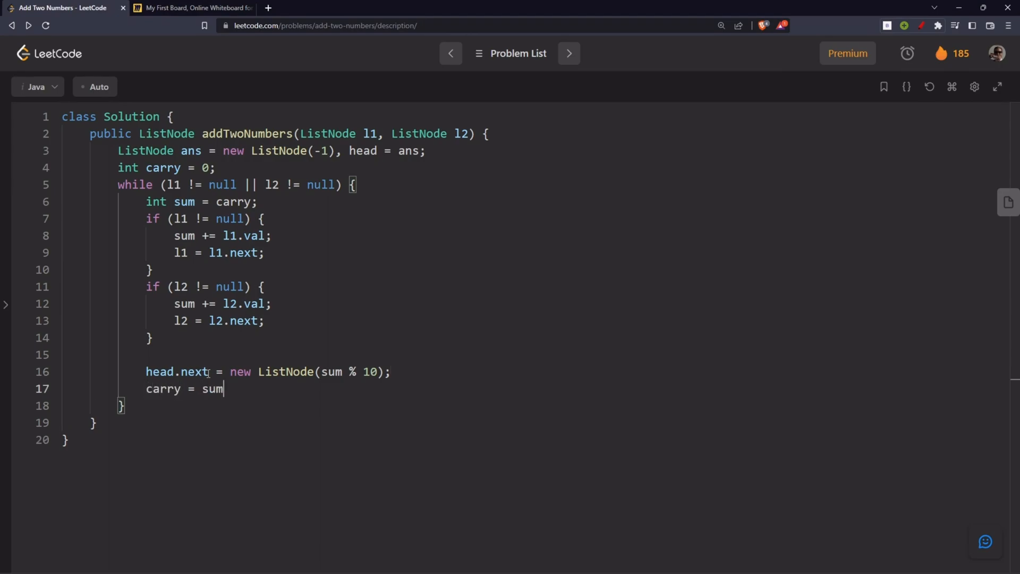
type("/ 10;")
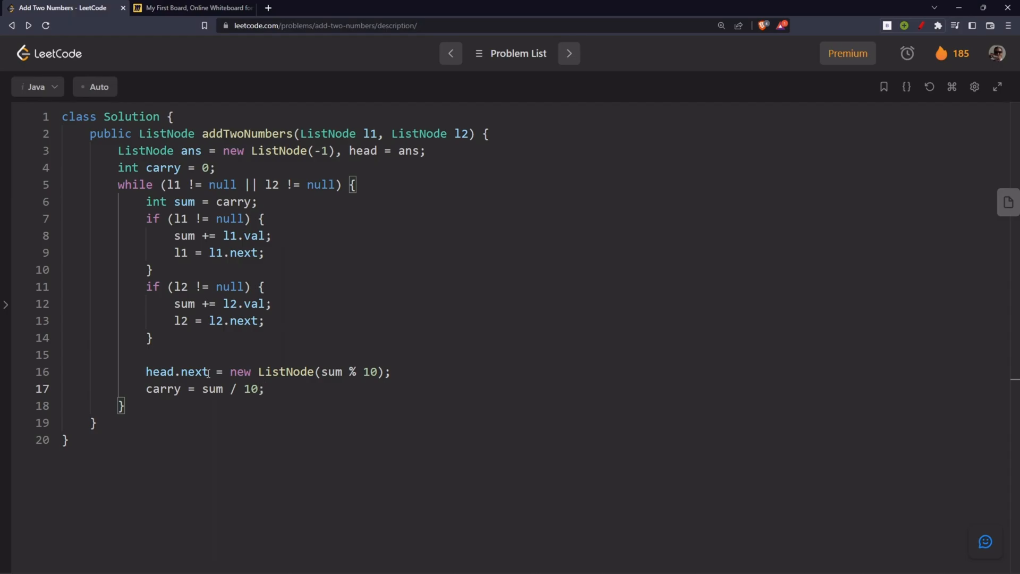
left_click(192, 8)
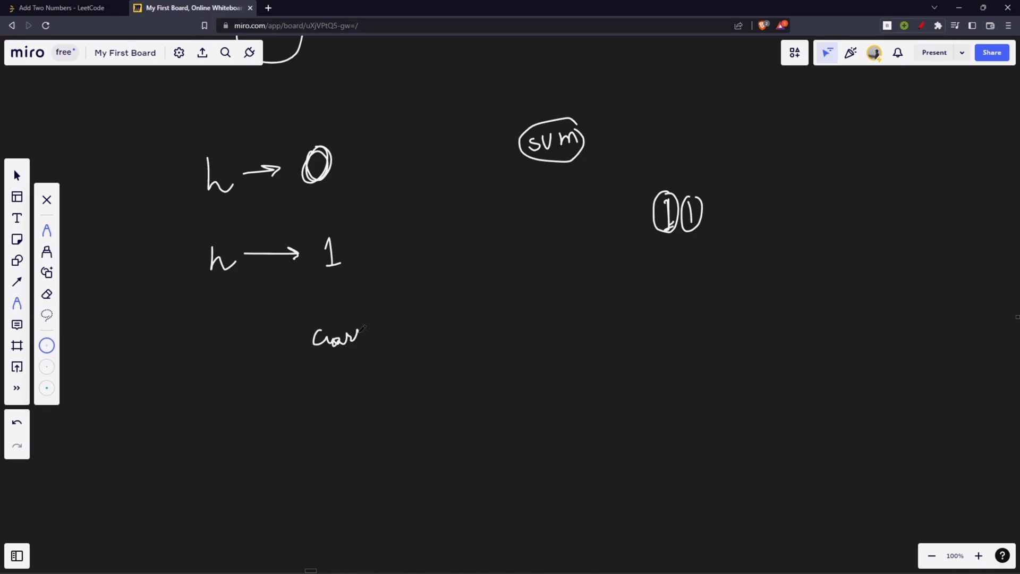
Return from the Miro sketch of h → 1 and circled 10 to the Java solution
left_click(62, 7)
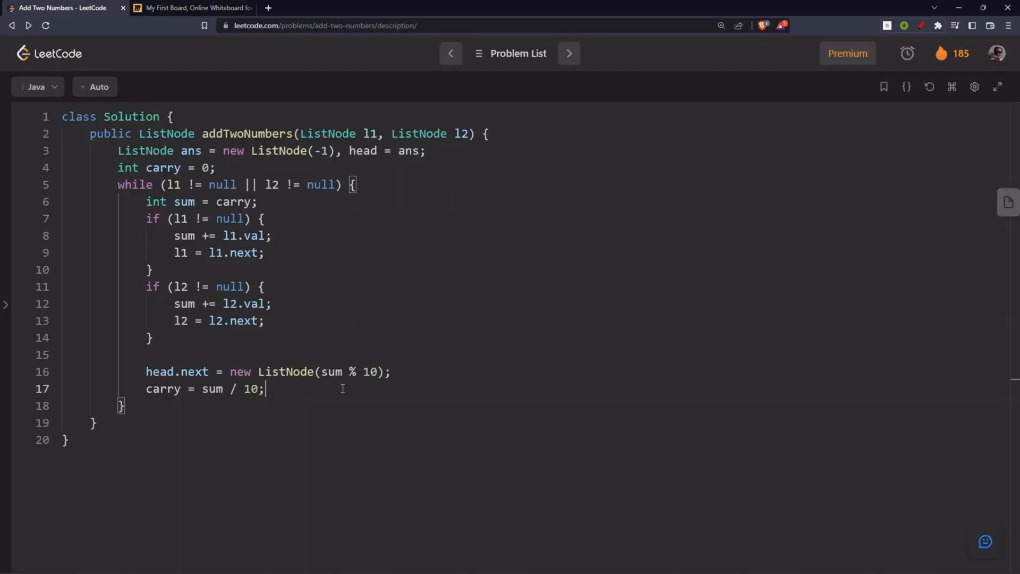
Add 'head = head.next;' inside the loop, tracing the move briefly on the whiteboard
type("head = h")
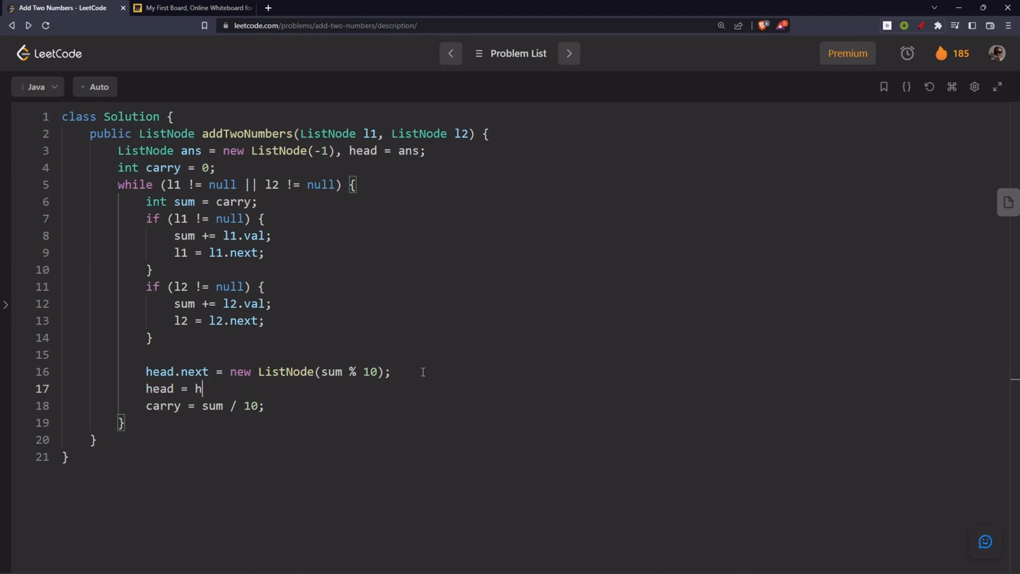
type("ead.next")
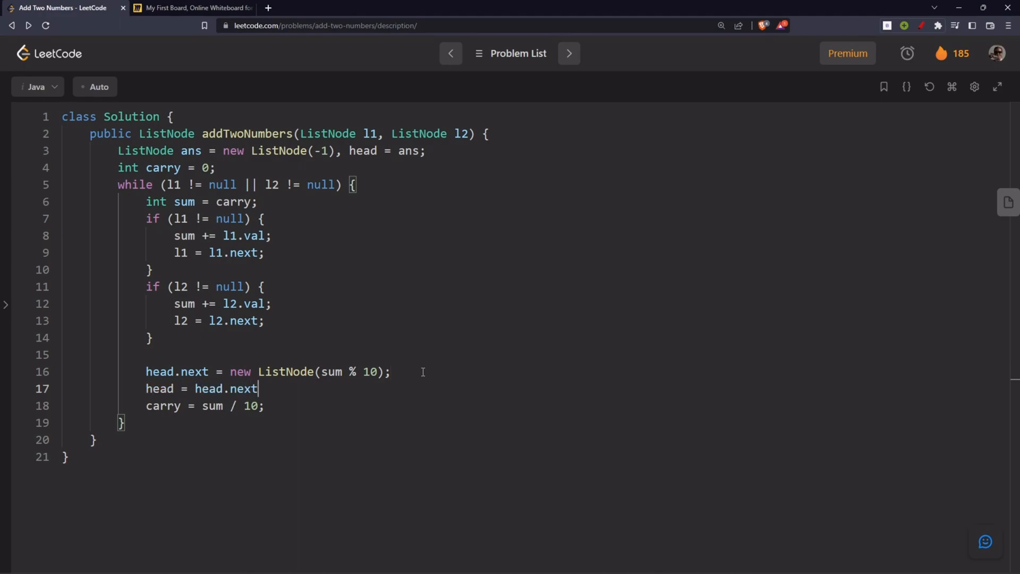
left_click(192, 7)
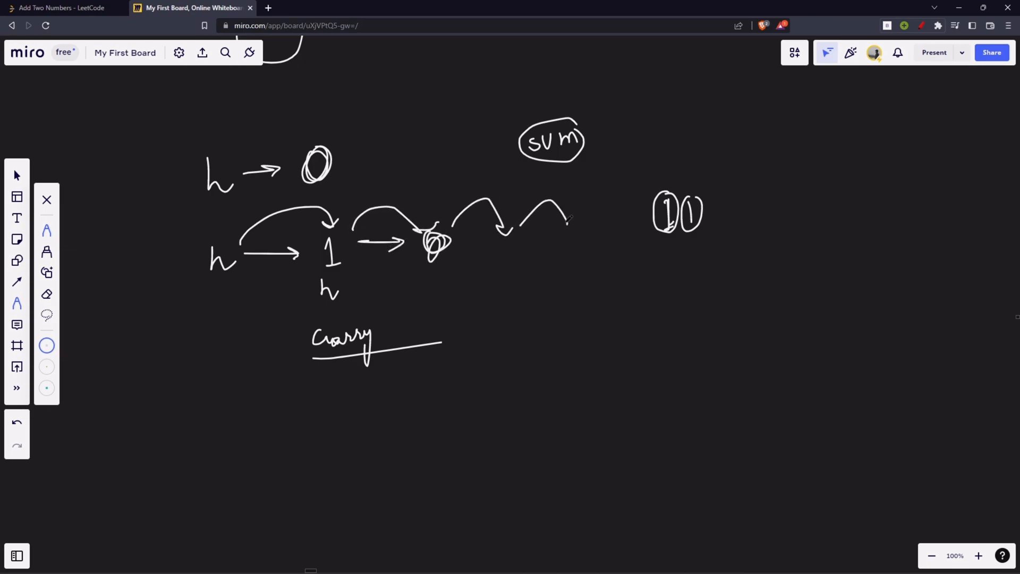
left_click(61, 7)
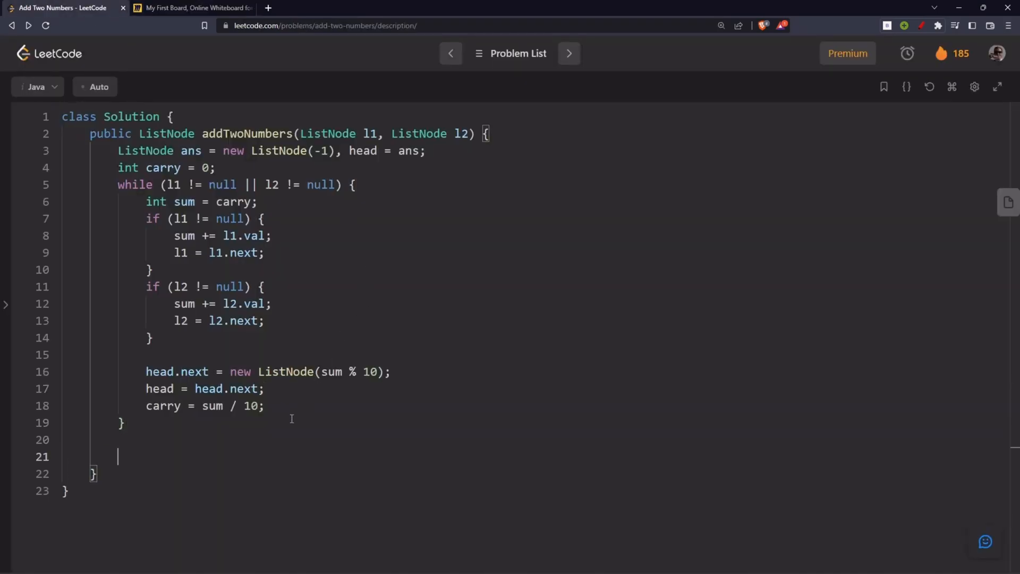
Add 'if (carry ...) { head.next = new ListNode(carry, null); }' after the loop
type("if (carry != 0")
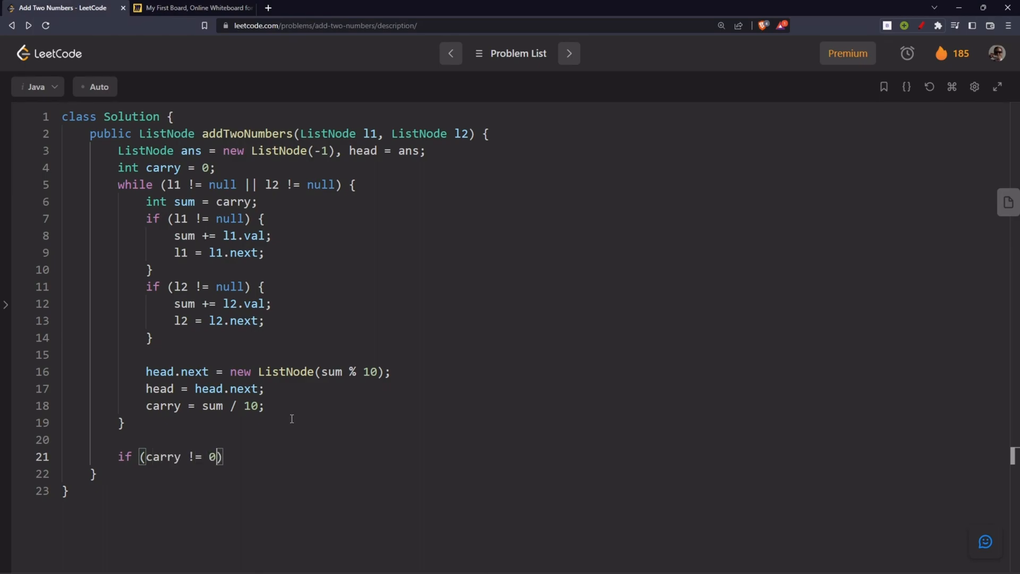
type("{")
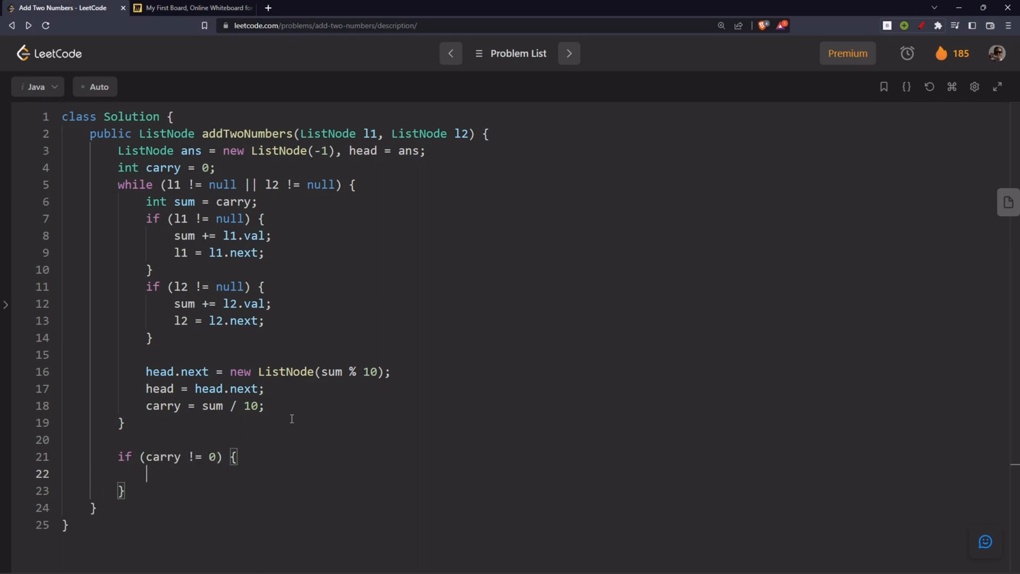
type("head.next =")
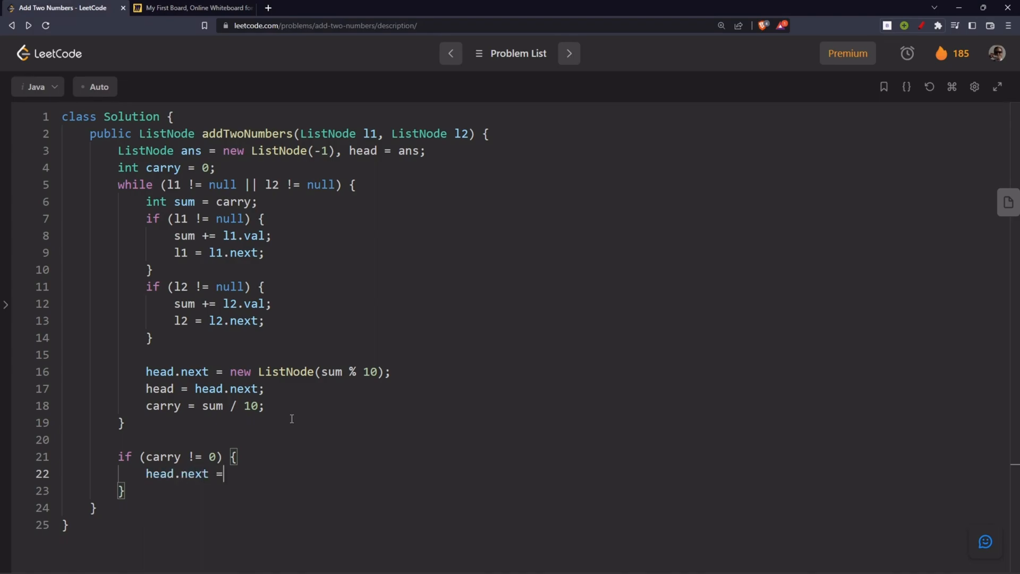
type("new Lis")
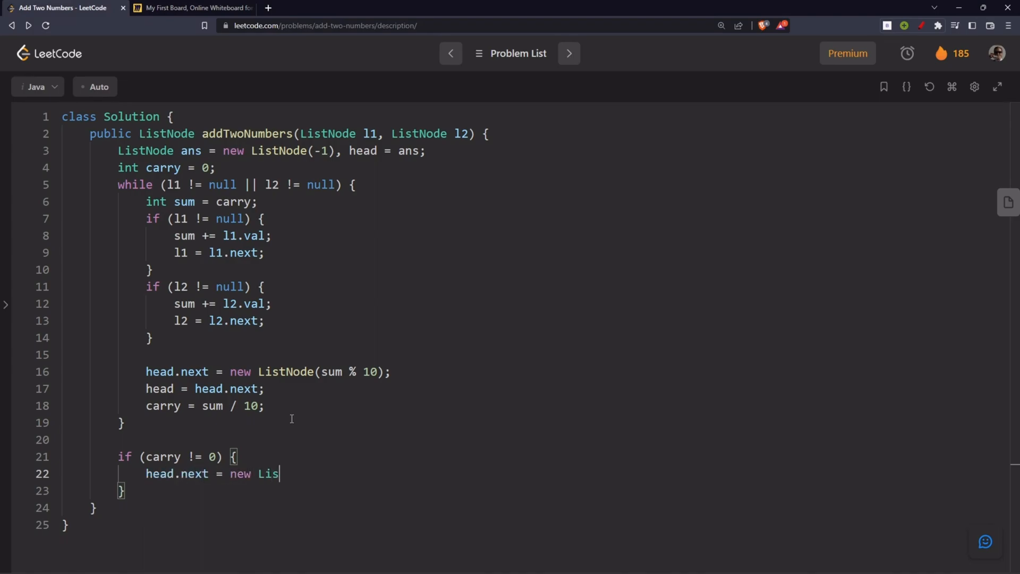
type("tNode()")
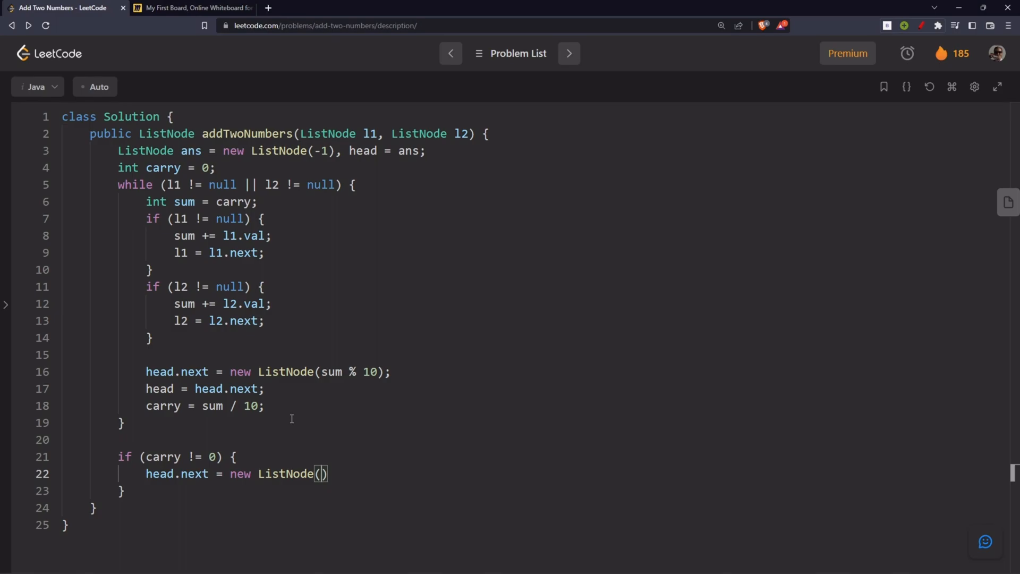
type("carry, nu")
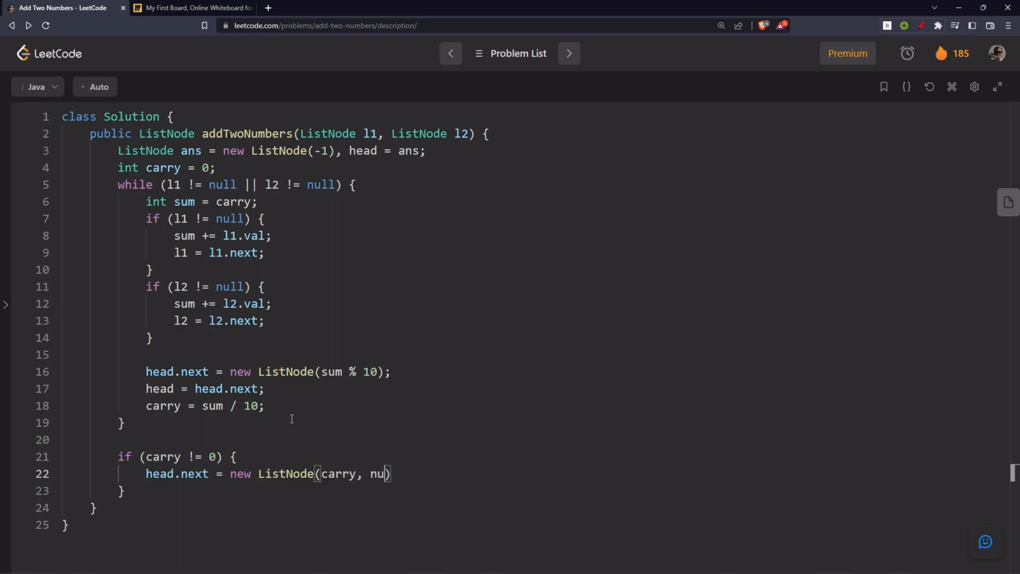
type("ll);")
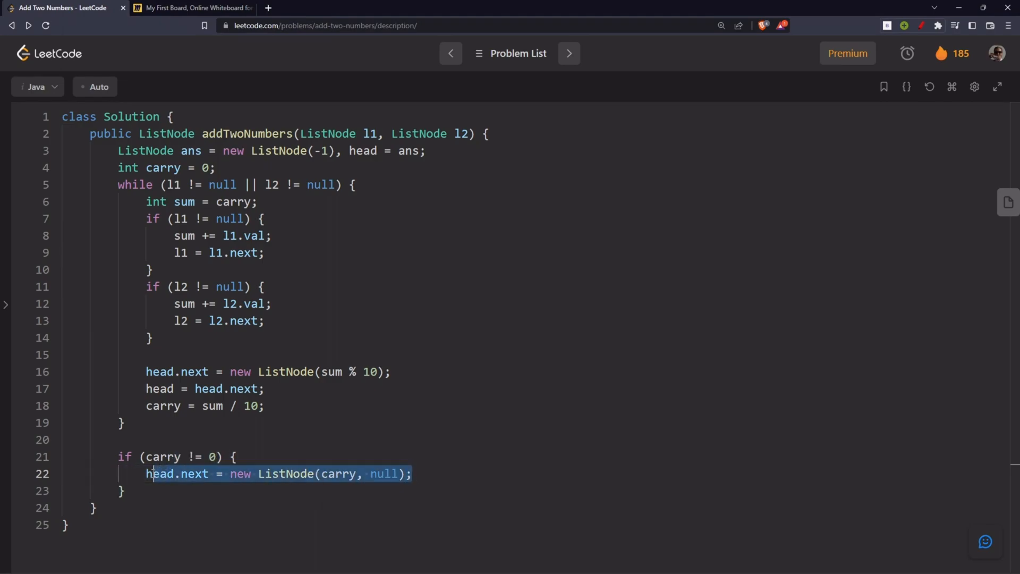
Check carry and null occurrences, then end the method with 'return ans.next'
left_click(369, 474)
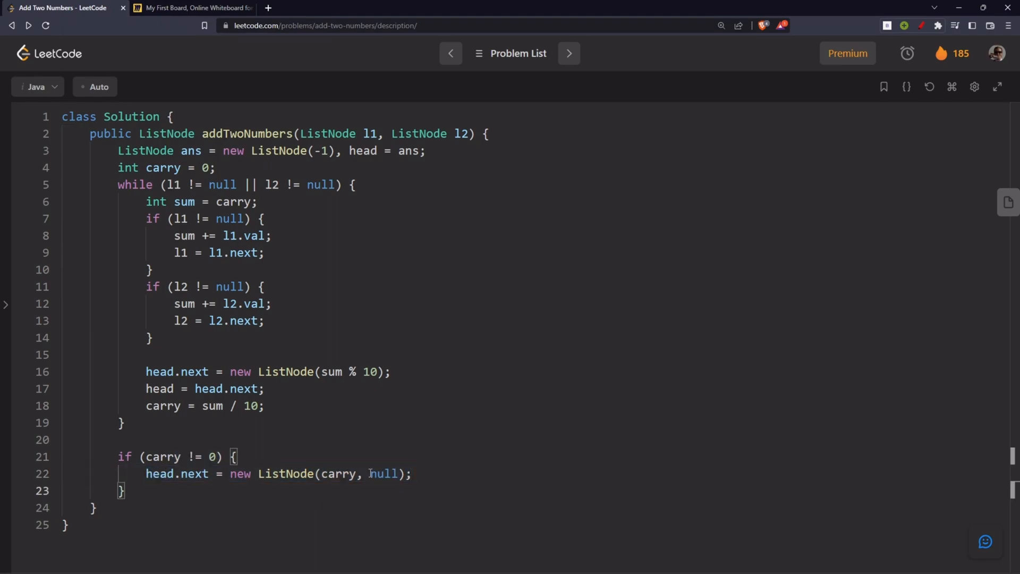
double_click(334, 474)
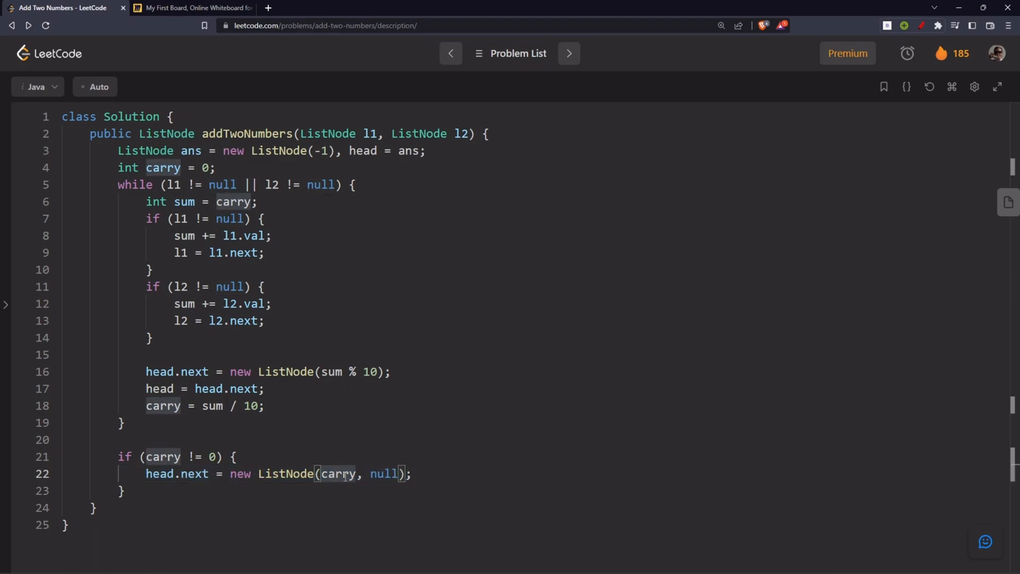
double_click(382, 474)
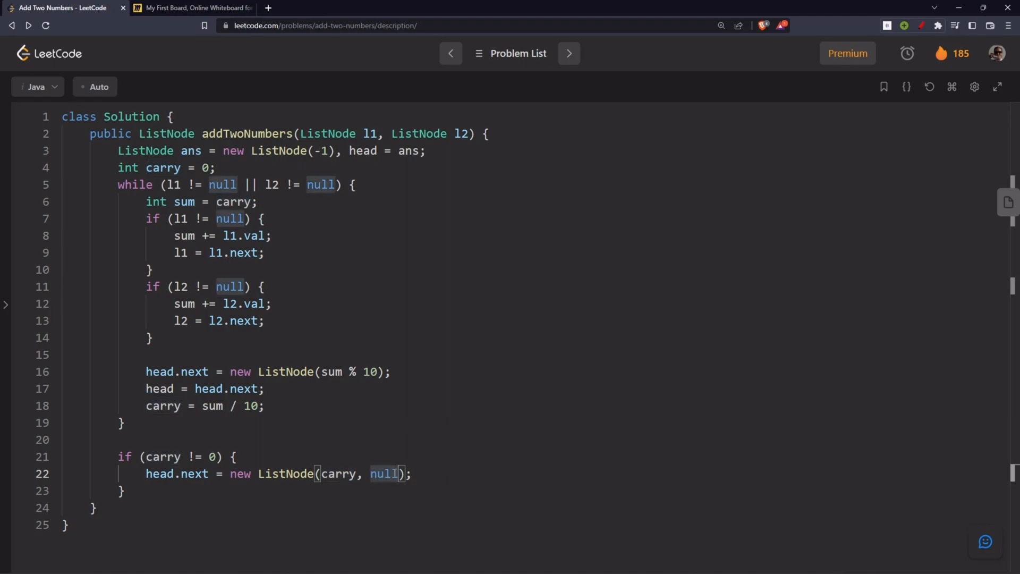
mouse_move(234, 497)
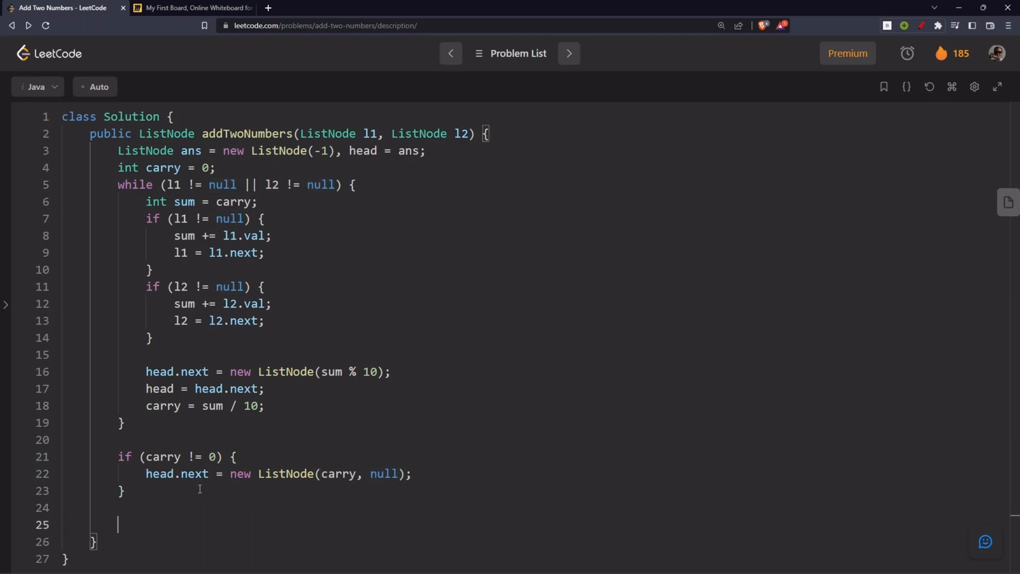
type("return")
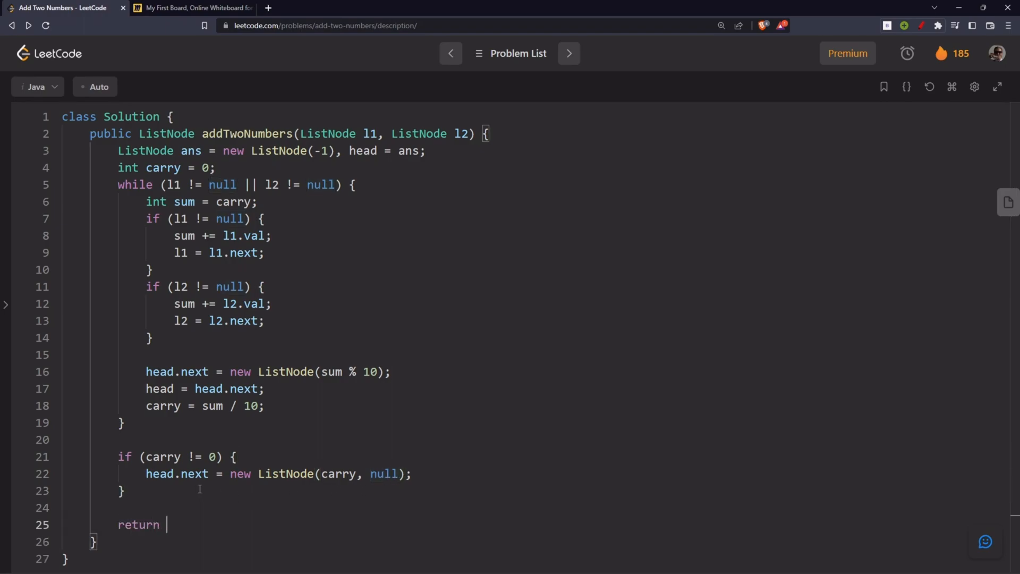
type("ans.next")
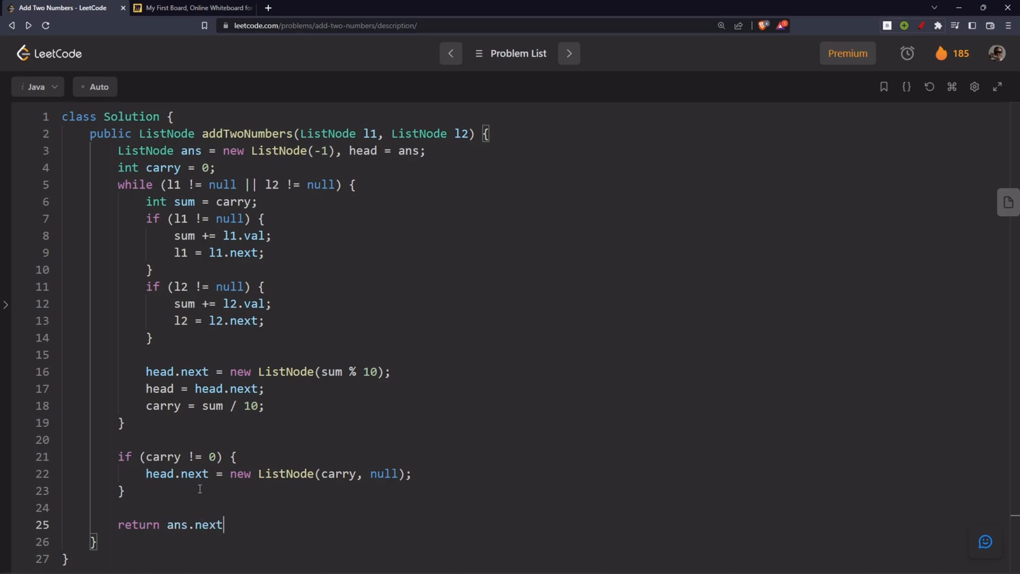
left_click(193, 8)
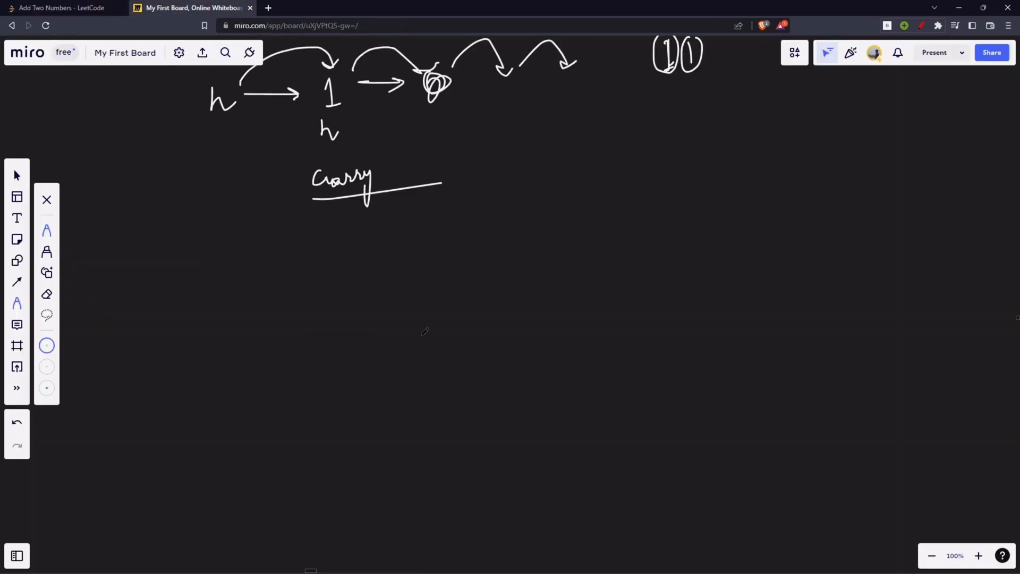
Sketch the Ans → 7 → 0 → 8 → X list in Miro, then return to LeetCode
scroll("up", 3)
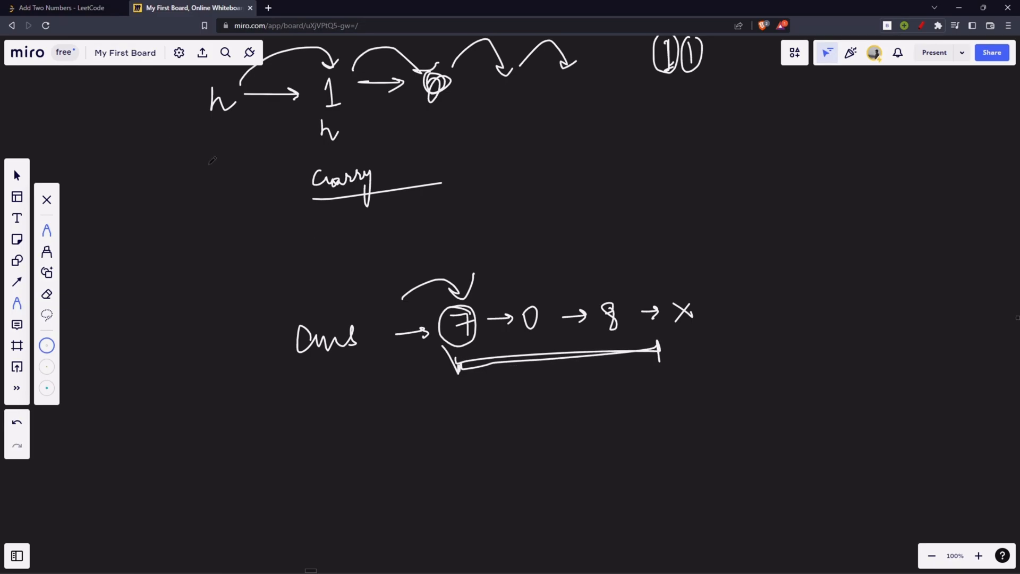
left_click(61, 8)
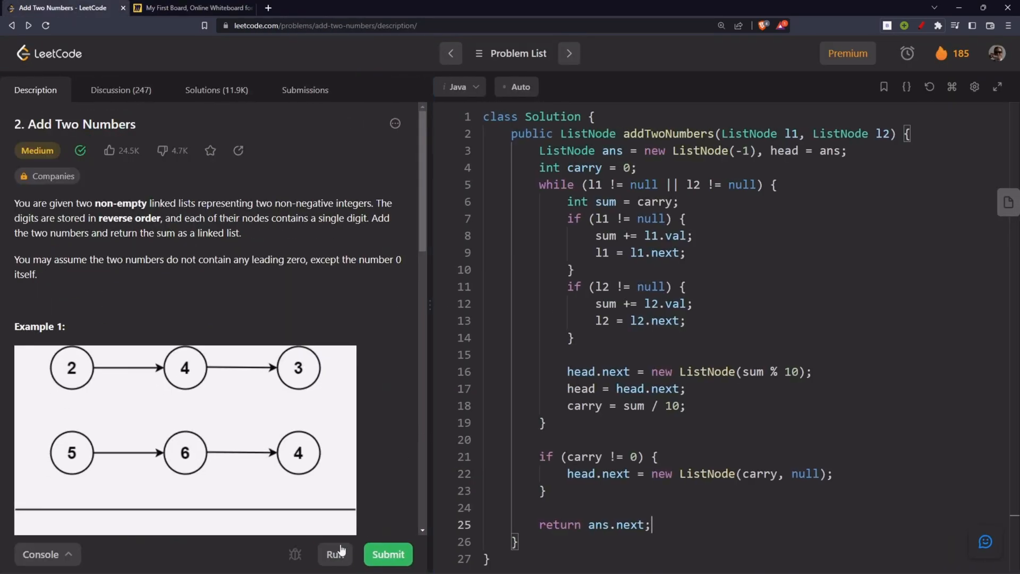
Run the solution on the test cases and expand the editor to full page
left_click(335, 553)
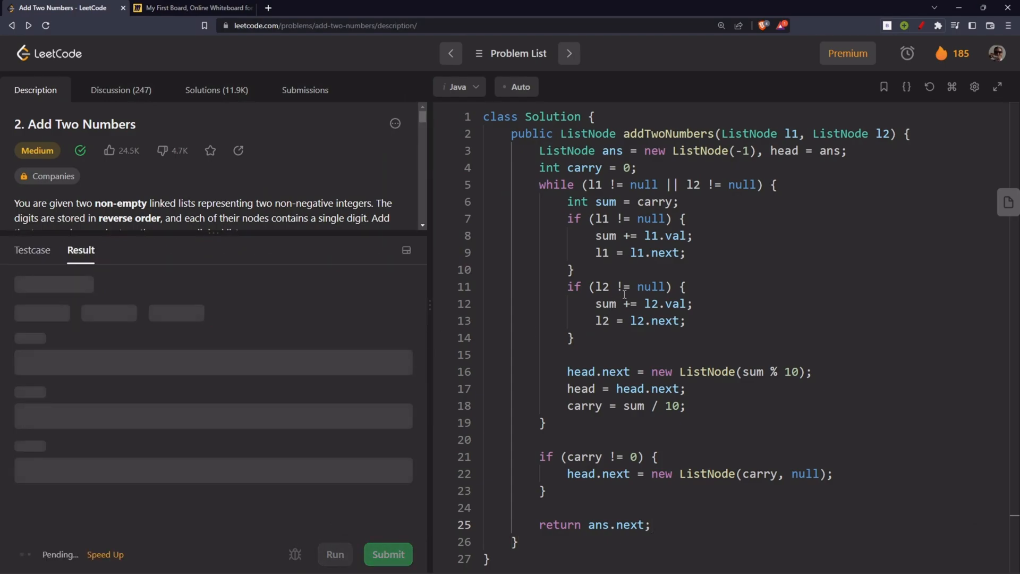
left_click(386, 554)
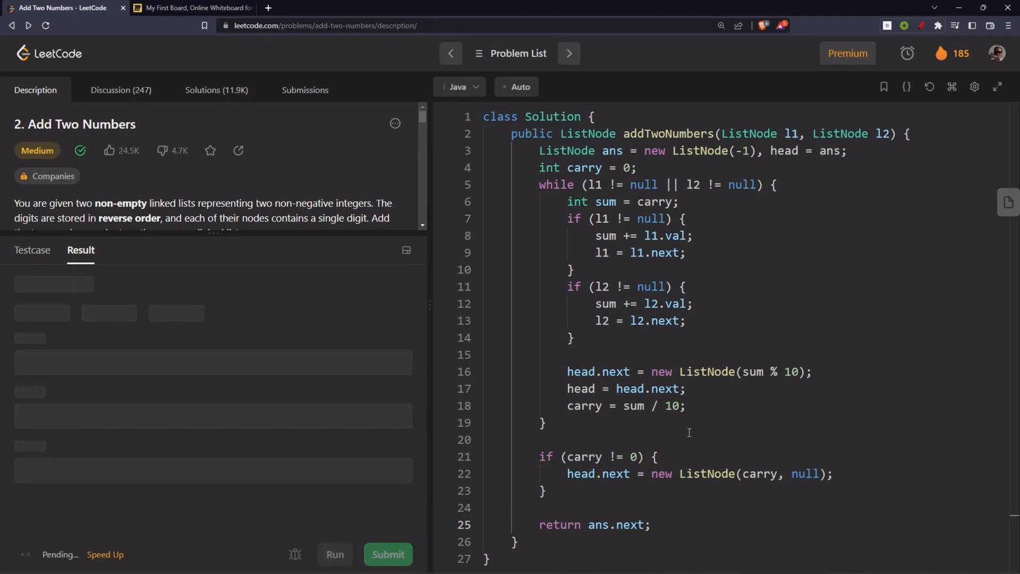
left_click(387, 555)
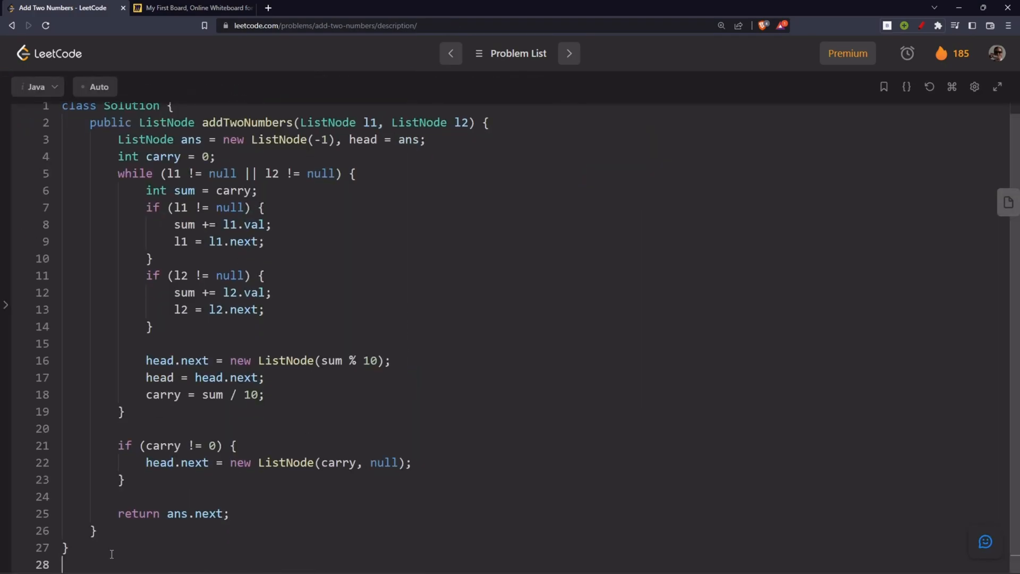
Write the comment '// TC: O(max(n1, n2)), SC: O(max(n1, n2))' below the class
type("// TC:")
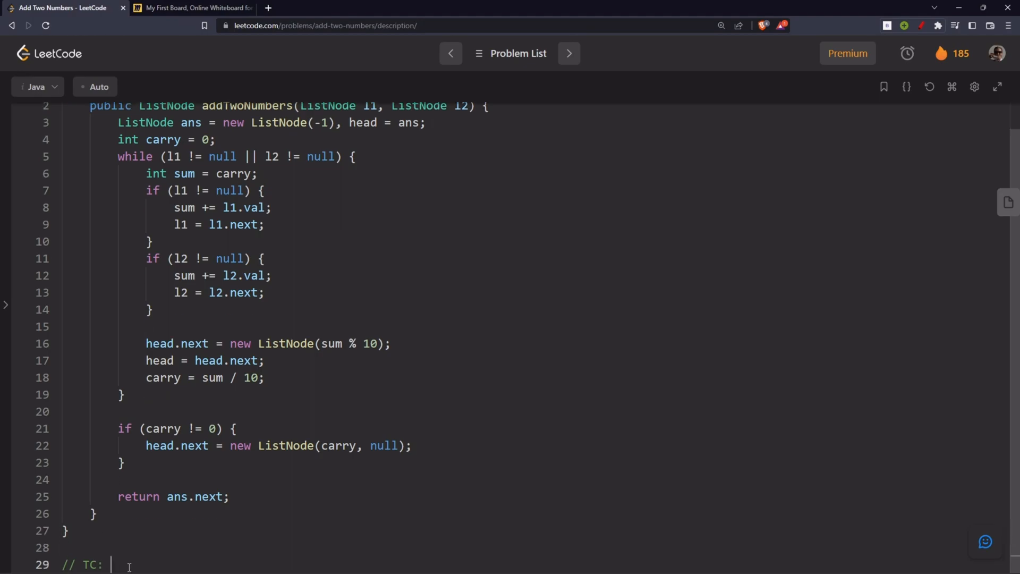
type("O(max(m,")
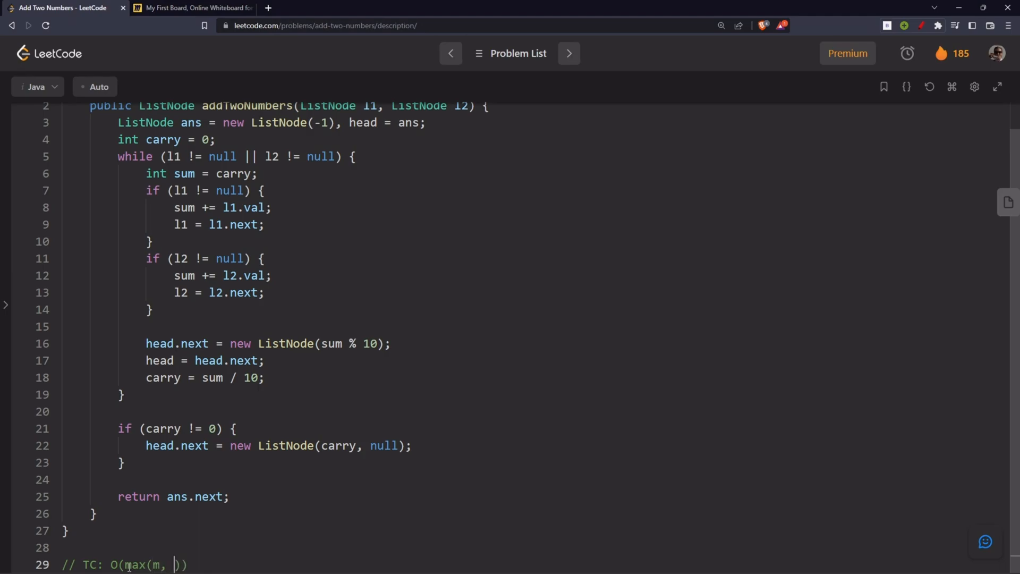
scroll("up", 3)
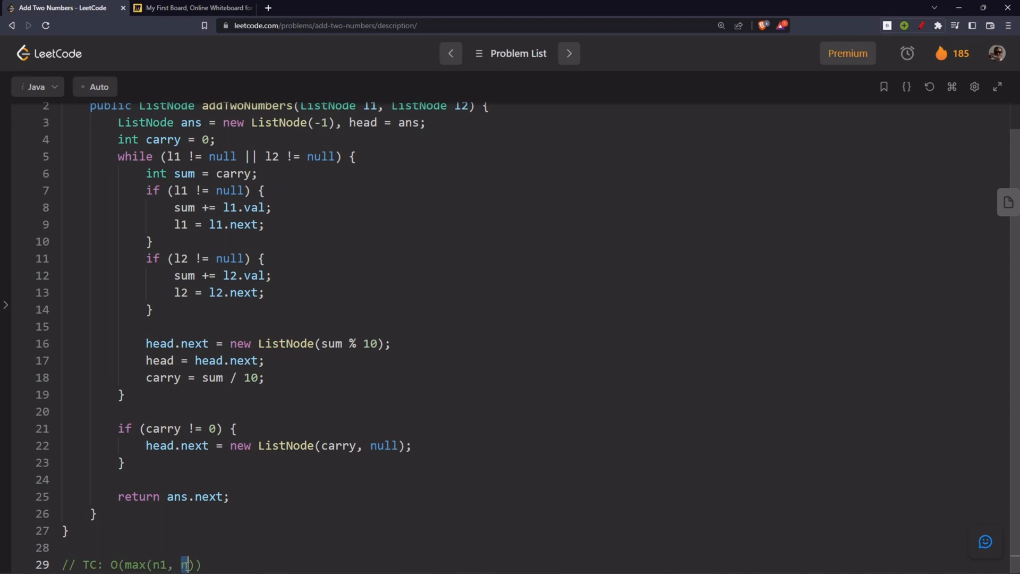
type("2")
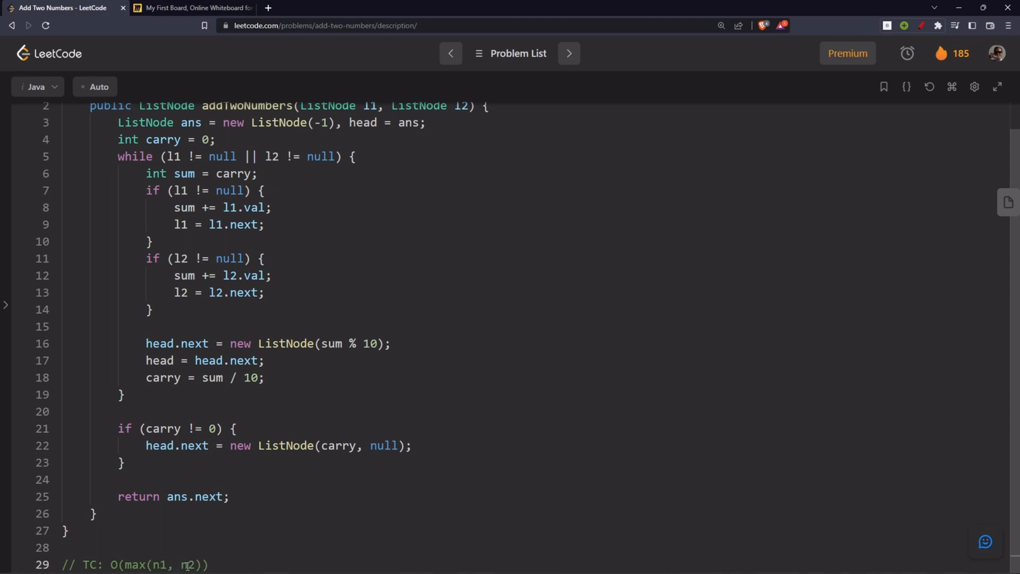
type(", SC: O(")
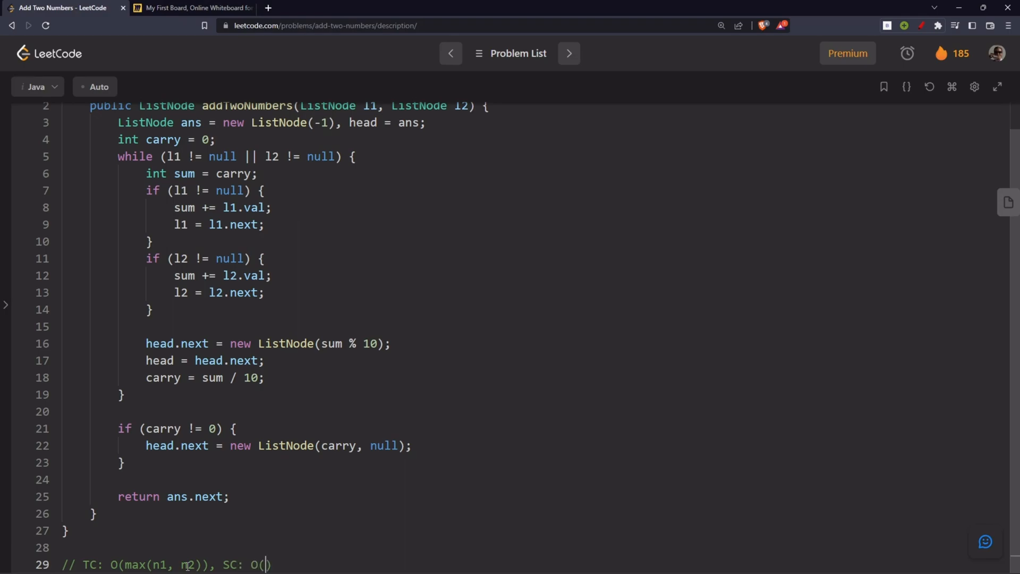
type("max(n1, n2")
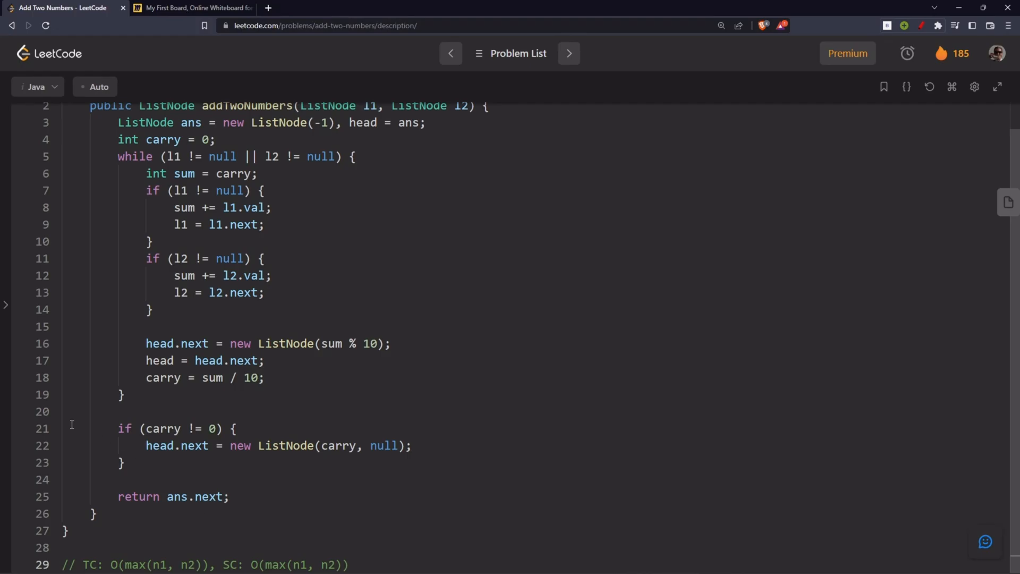
left_click(7, 305)
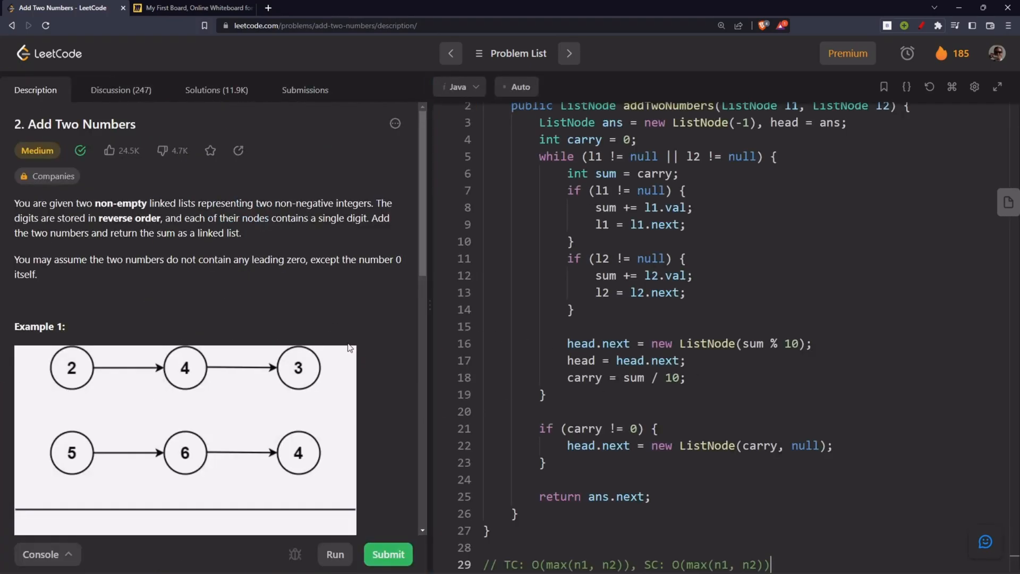
Scroll the Description panel so Example 1's input and output sit beside the code
scroll("down", 3)
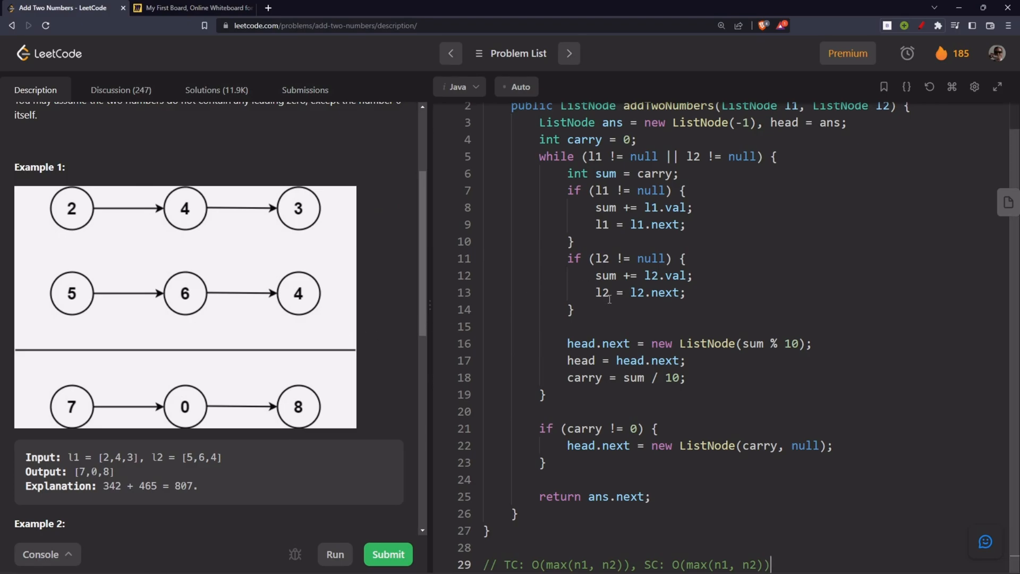
scroll("up", 3)
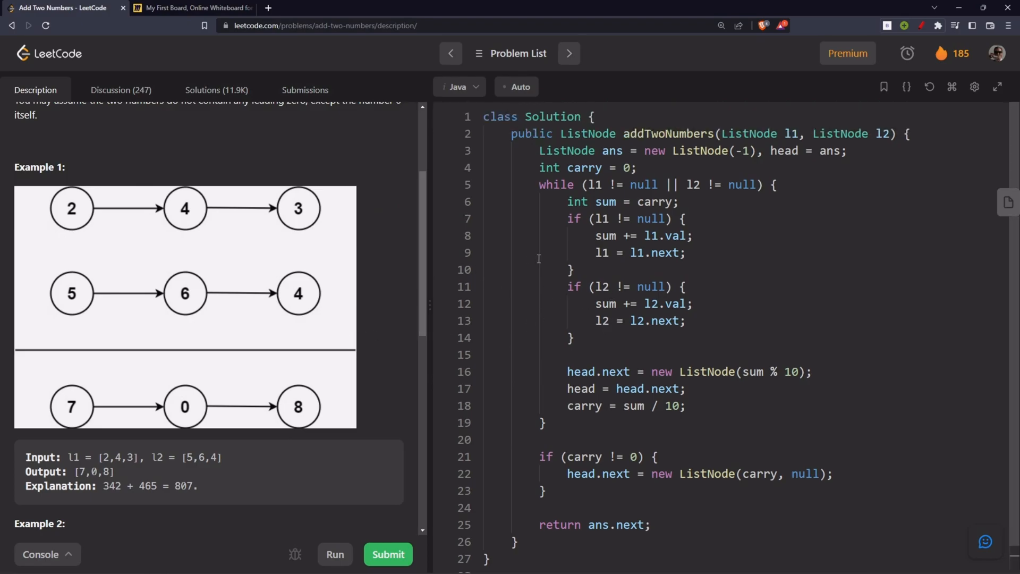